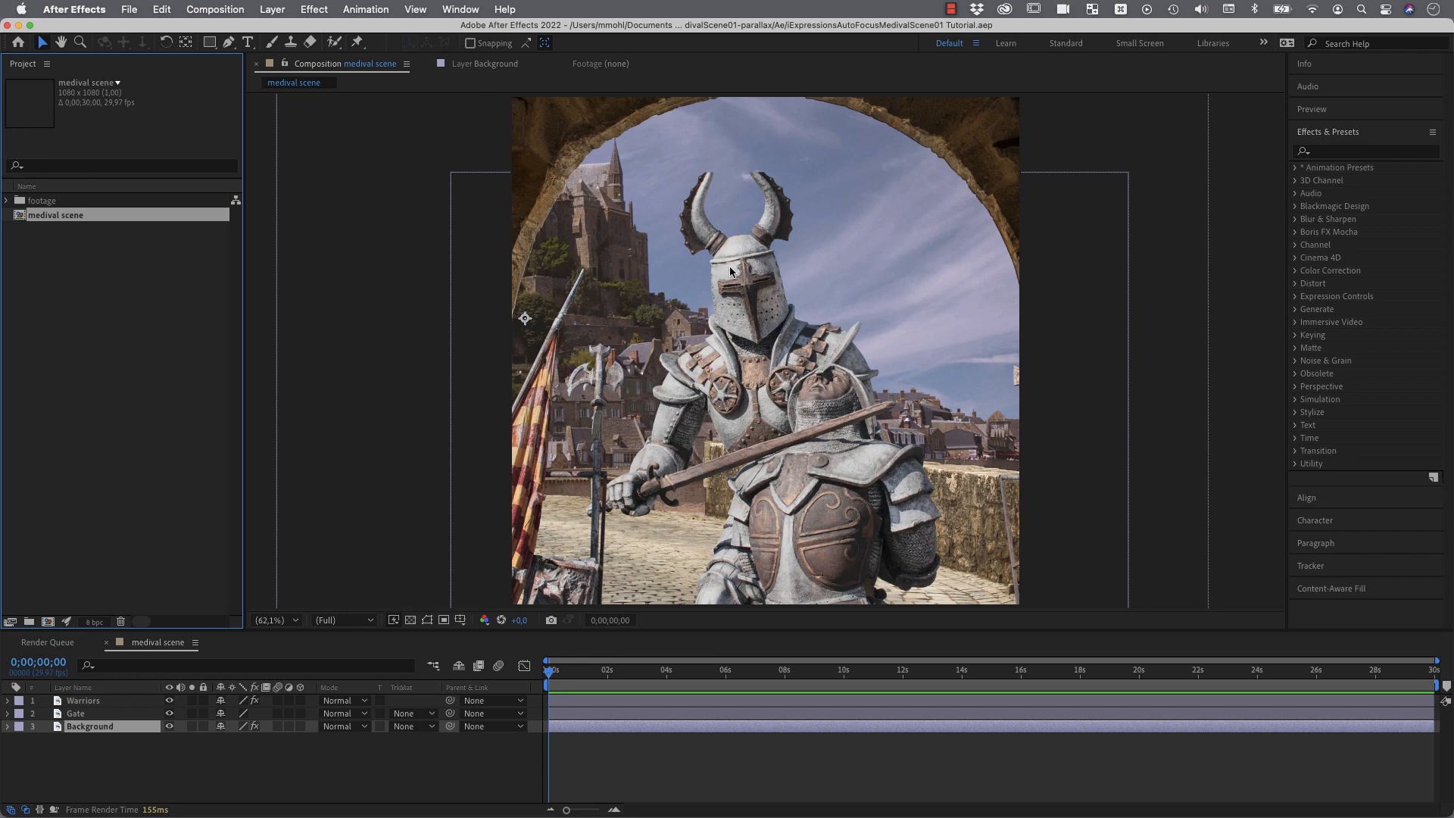
mouse_move(702, 318)
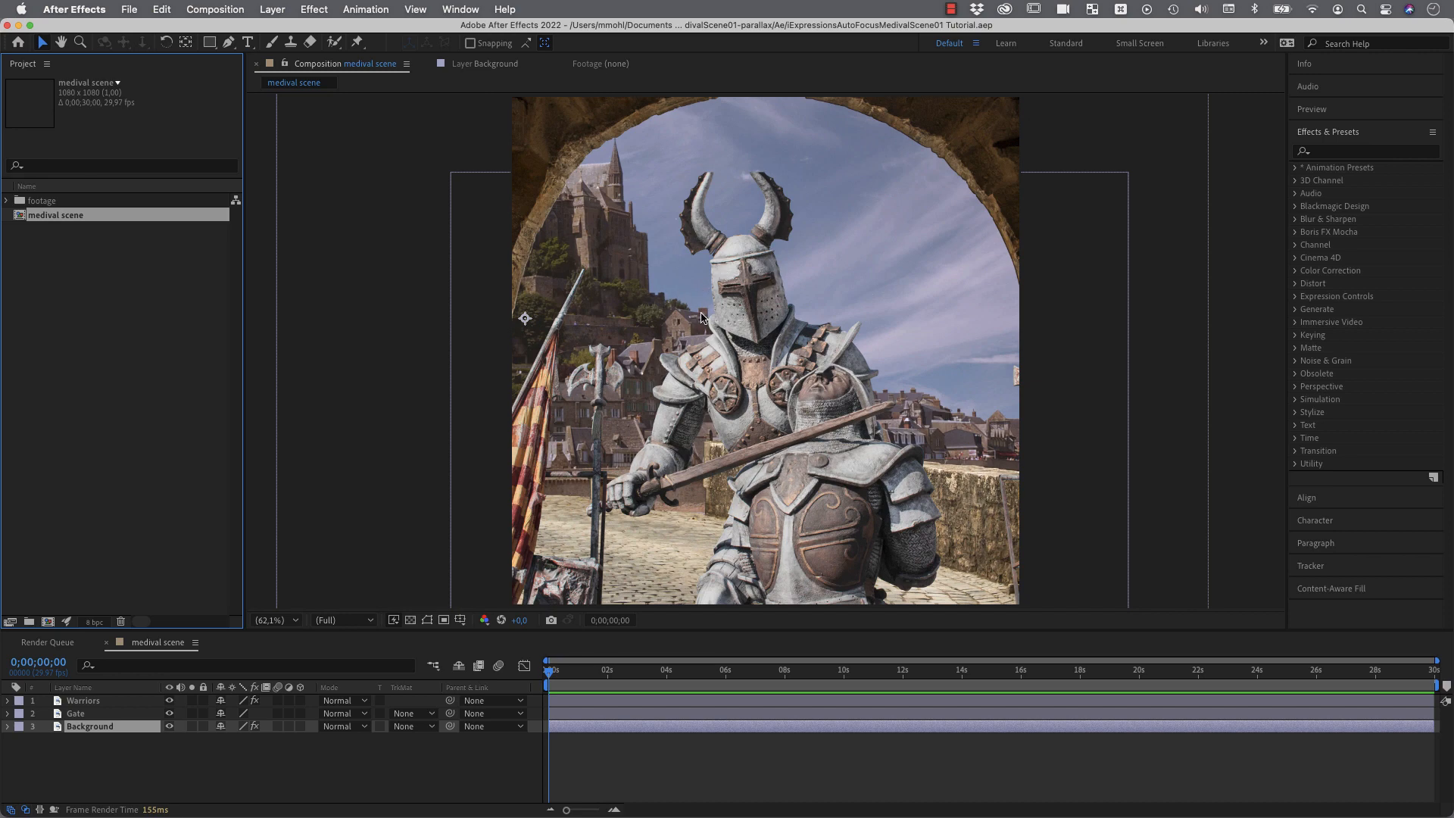
mouse_move(703, 318)
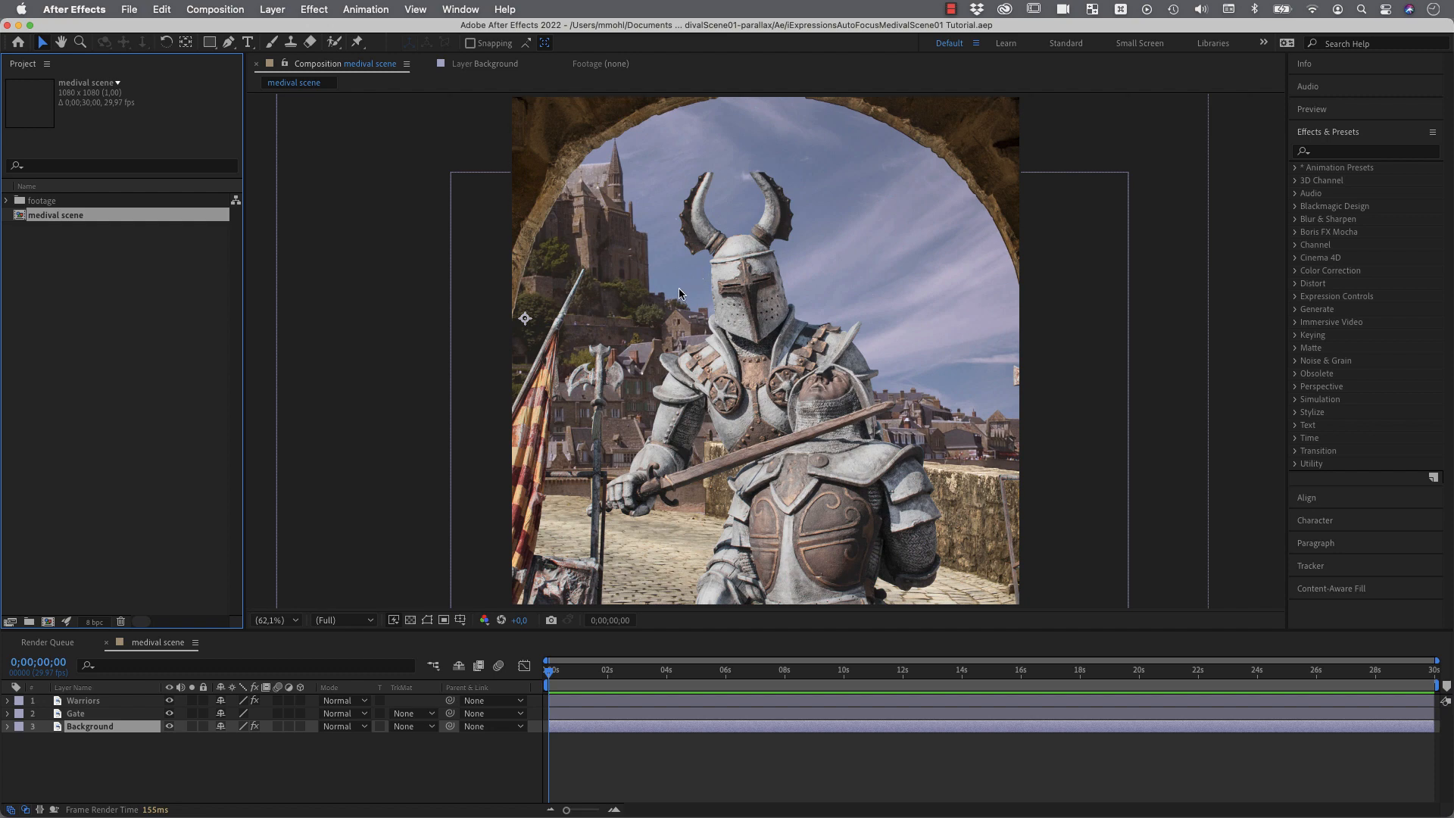
mouse_move(677, 317)
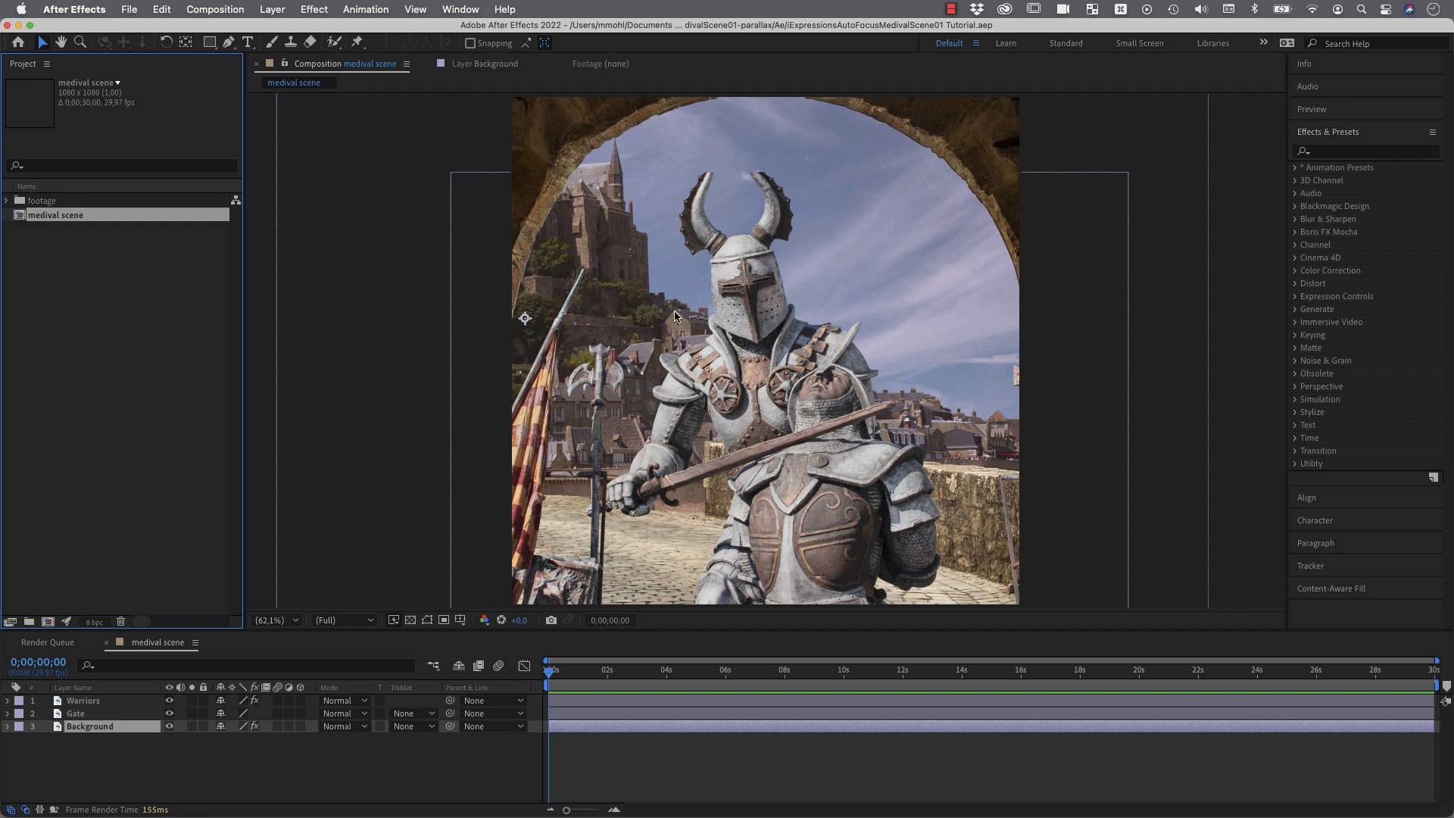
Step: Isolate the Warriors and Background layers, then make Gate and Warriors visible again
click(83, 700)
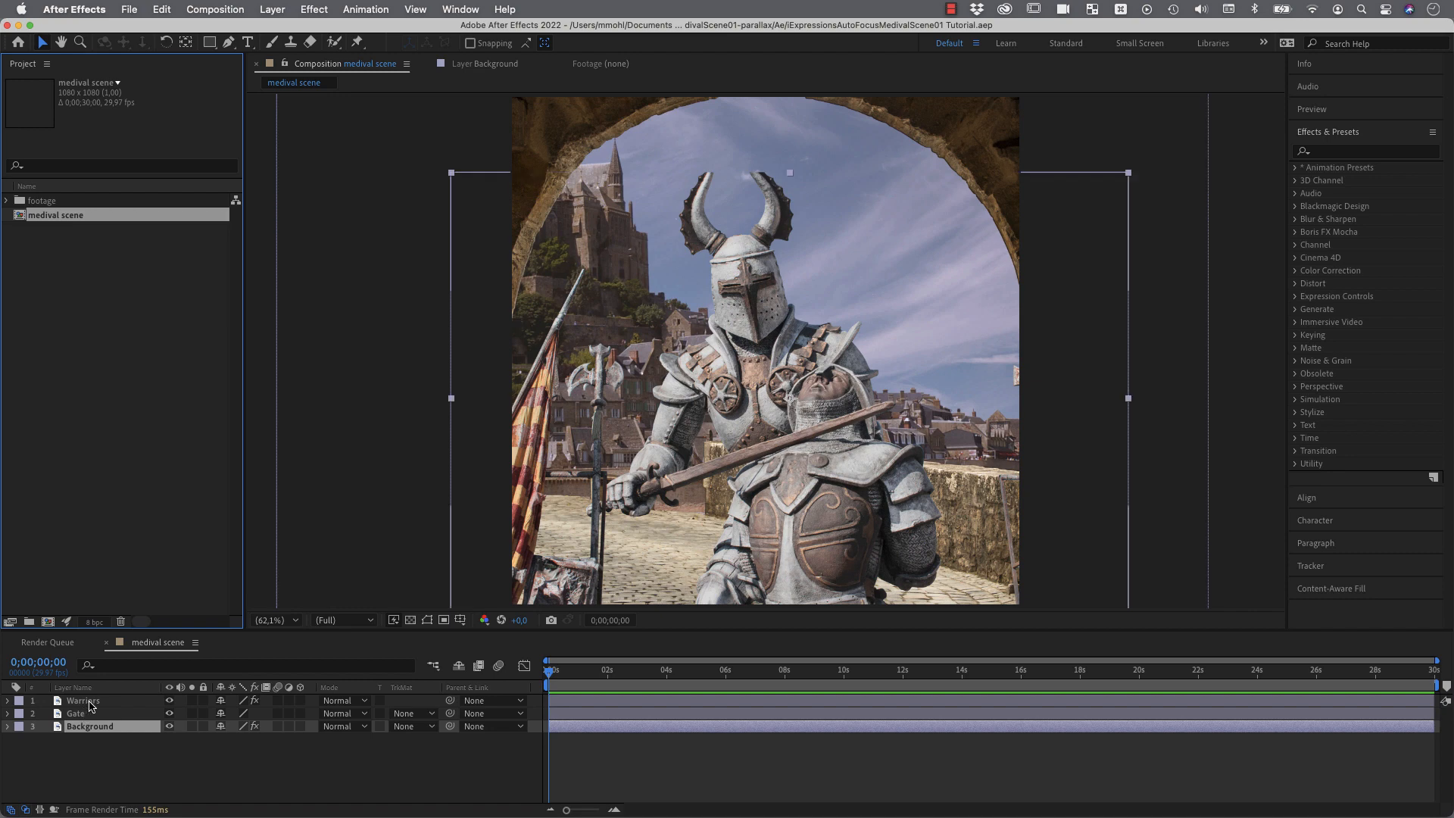
double_click(82, 700)
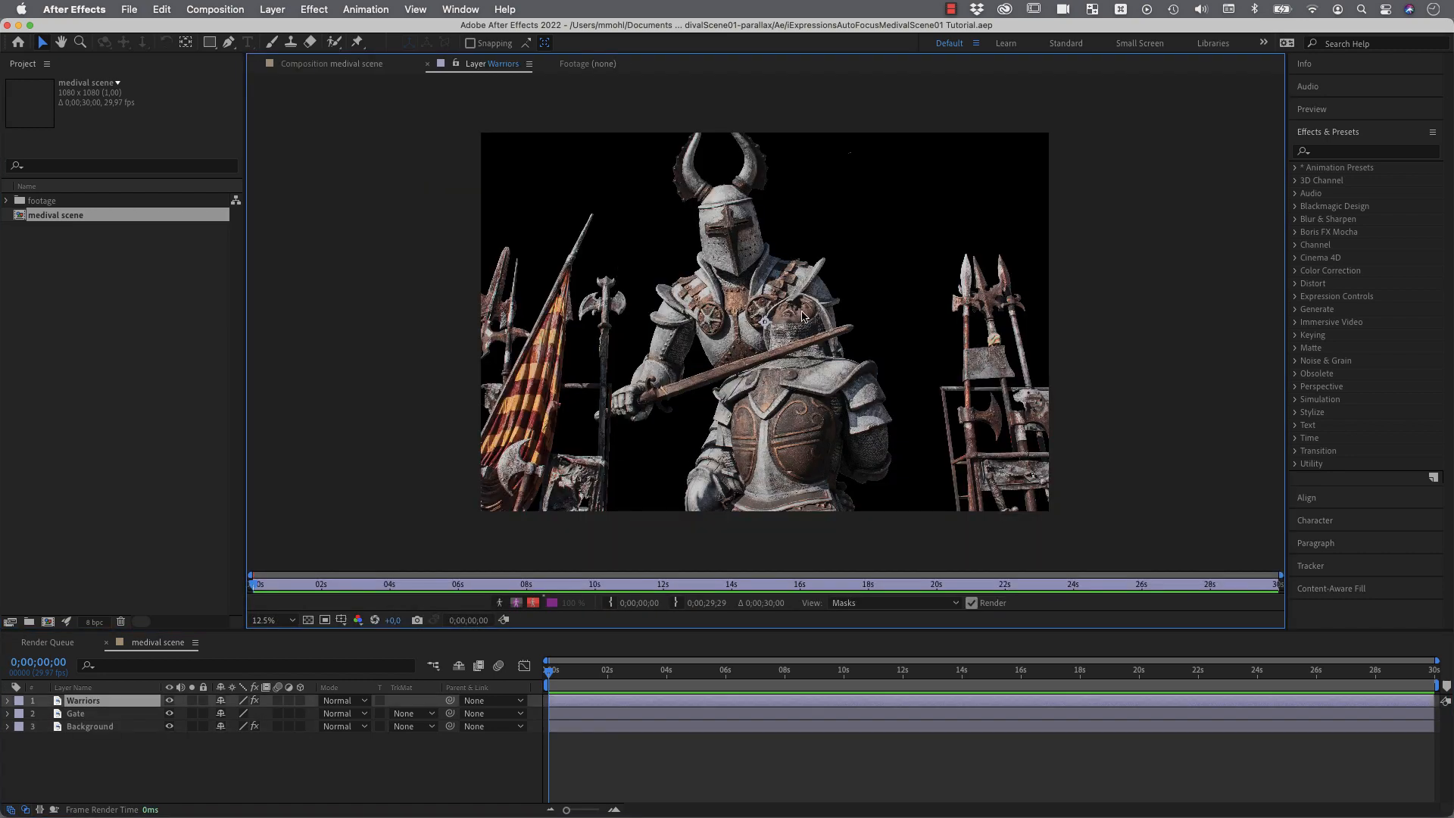
mouse_move(857, 222)
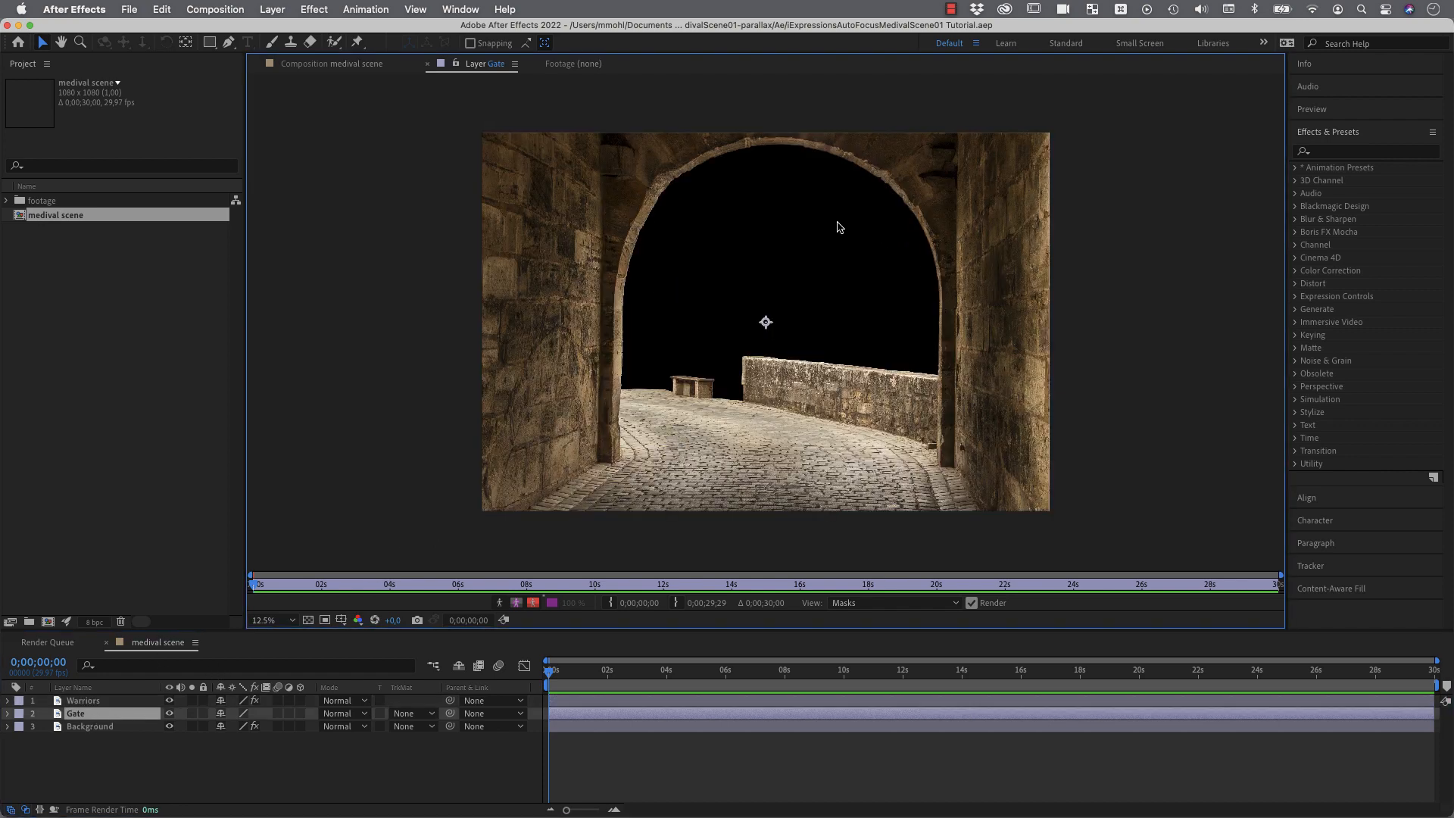
mouse_move(675, 268)
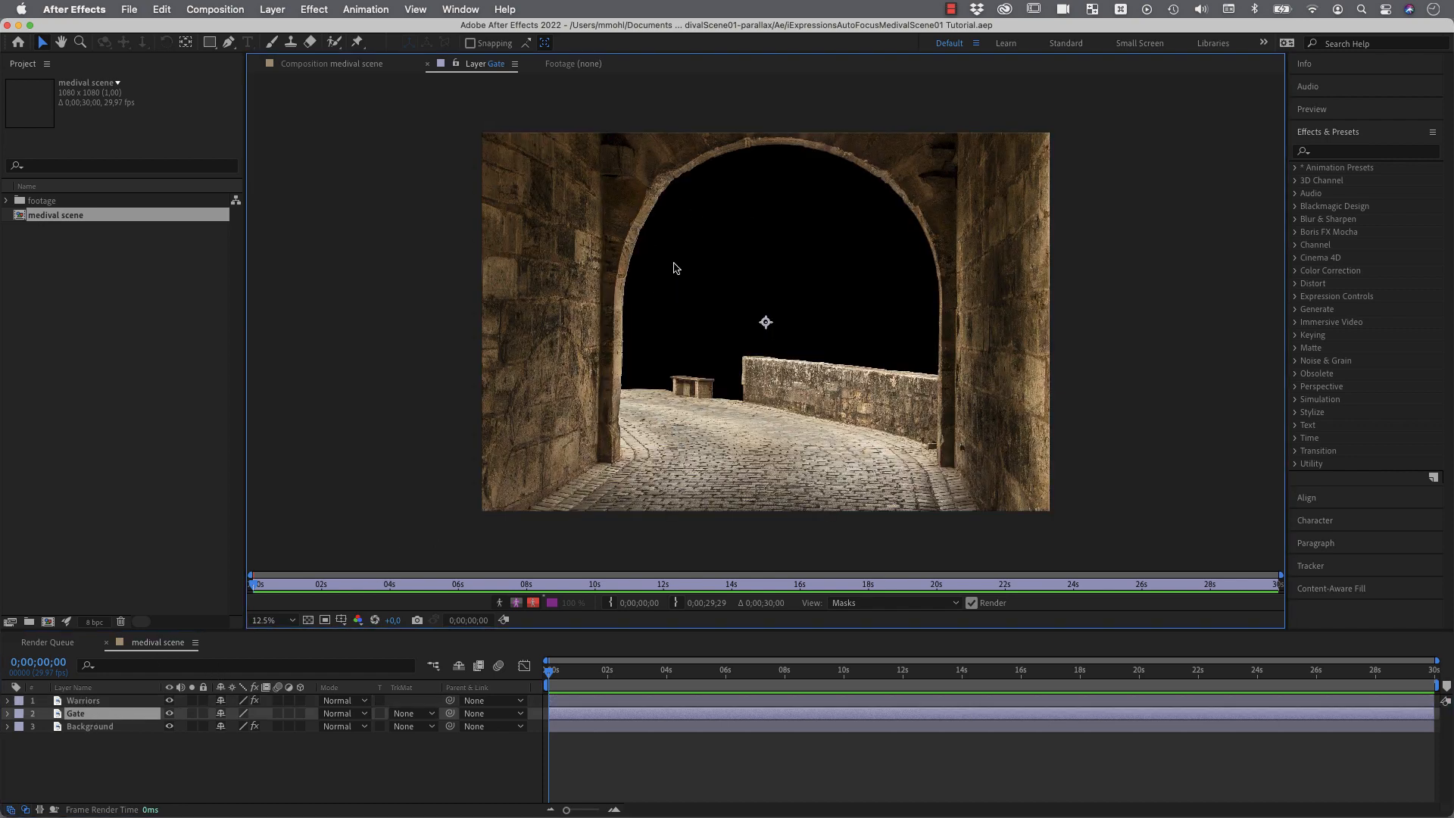
mouse_move(83, 730)
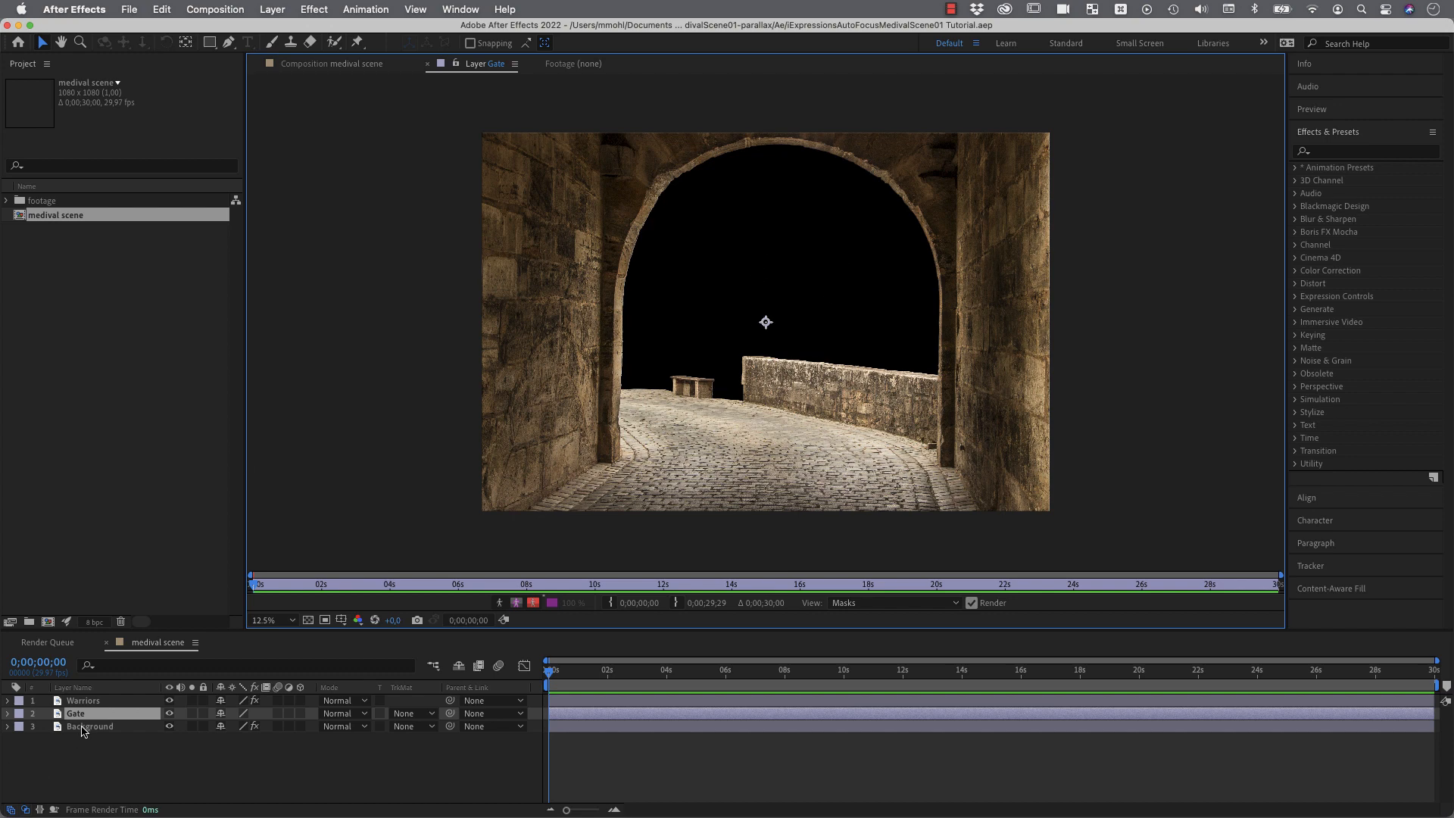
click(89, 726)
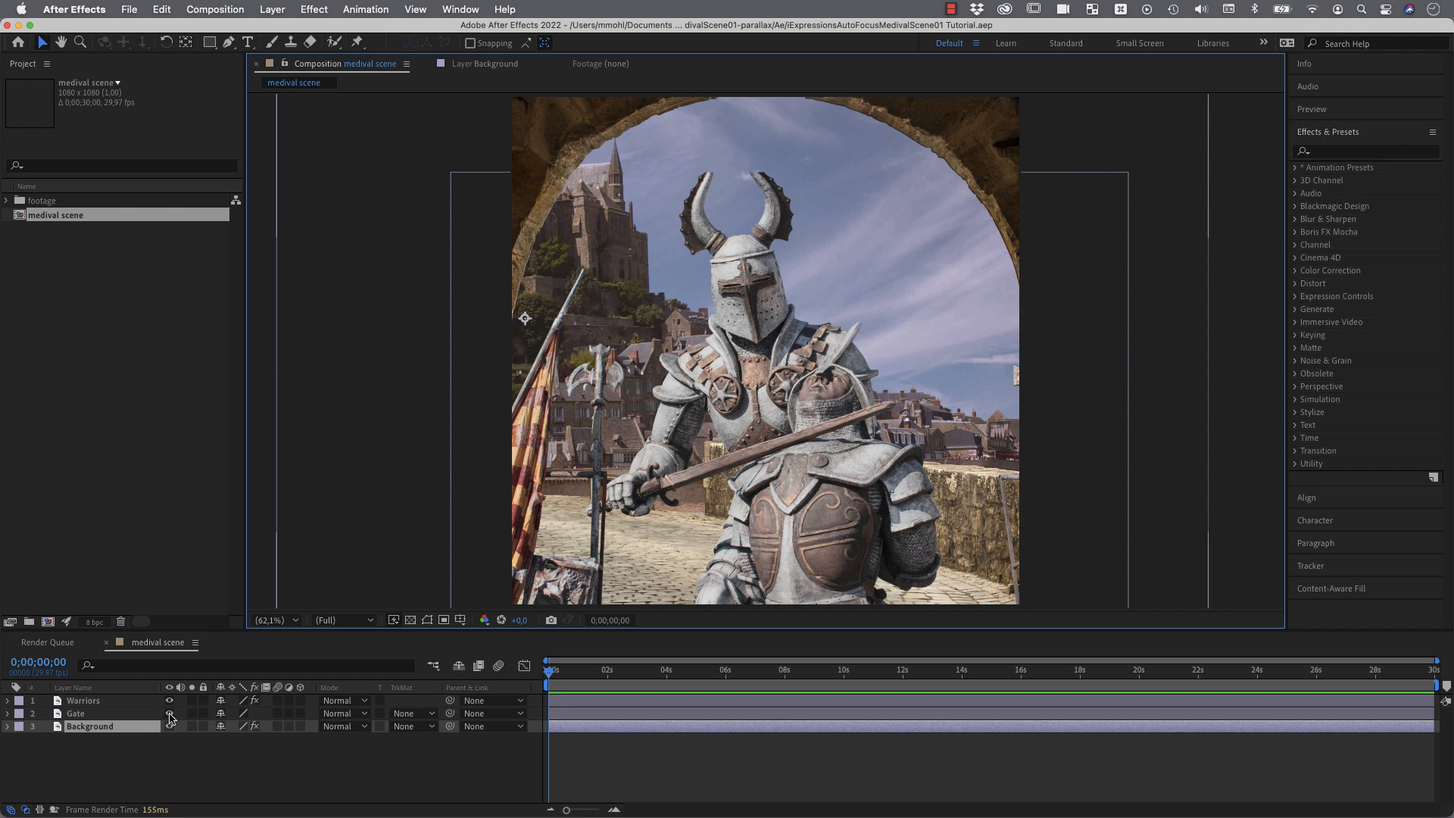
click(169, 713)
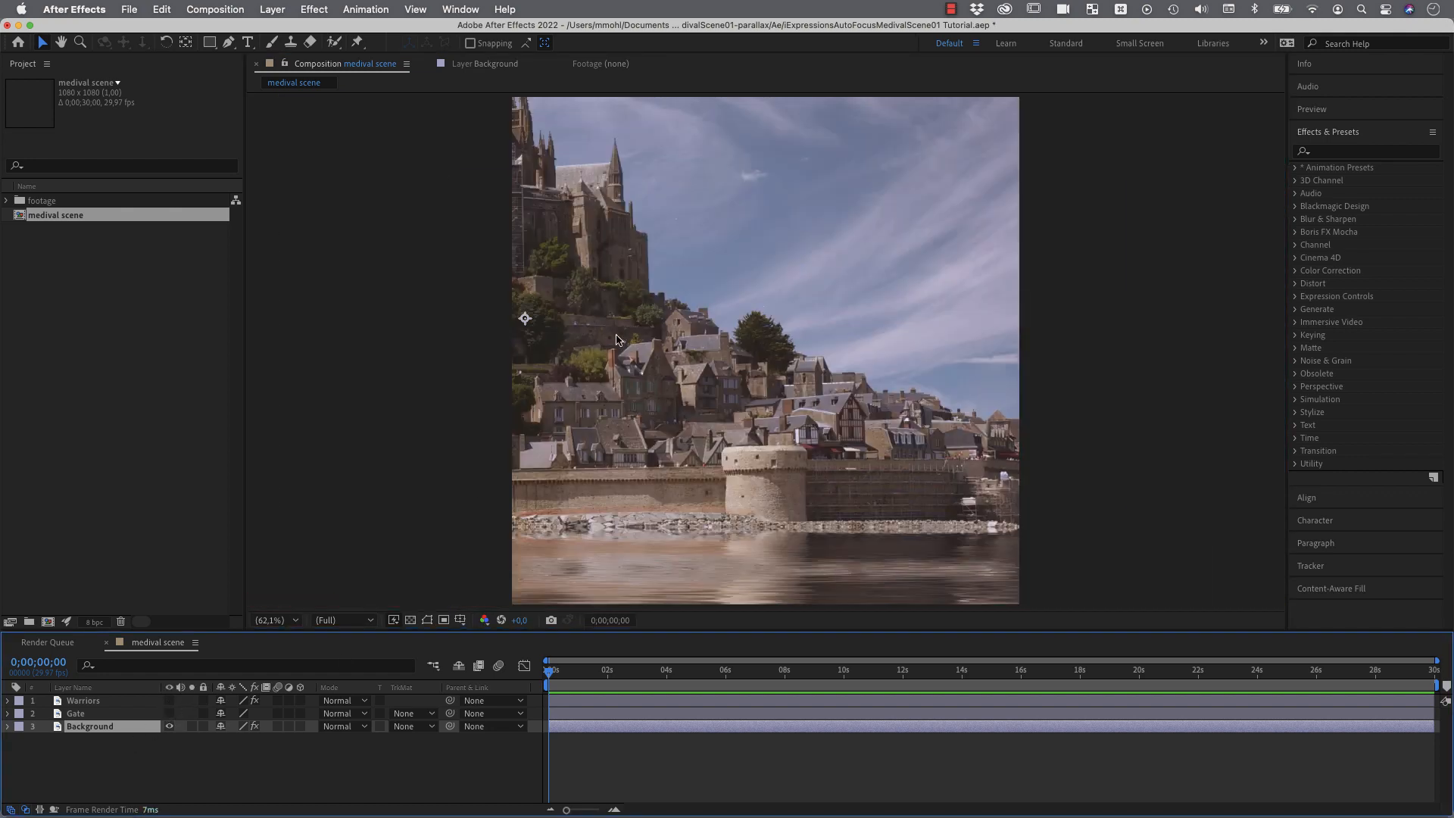
click(169, 714)
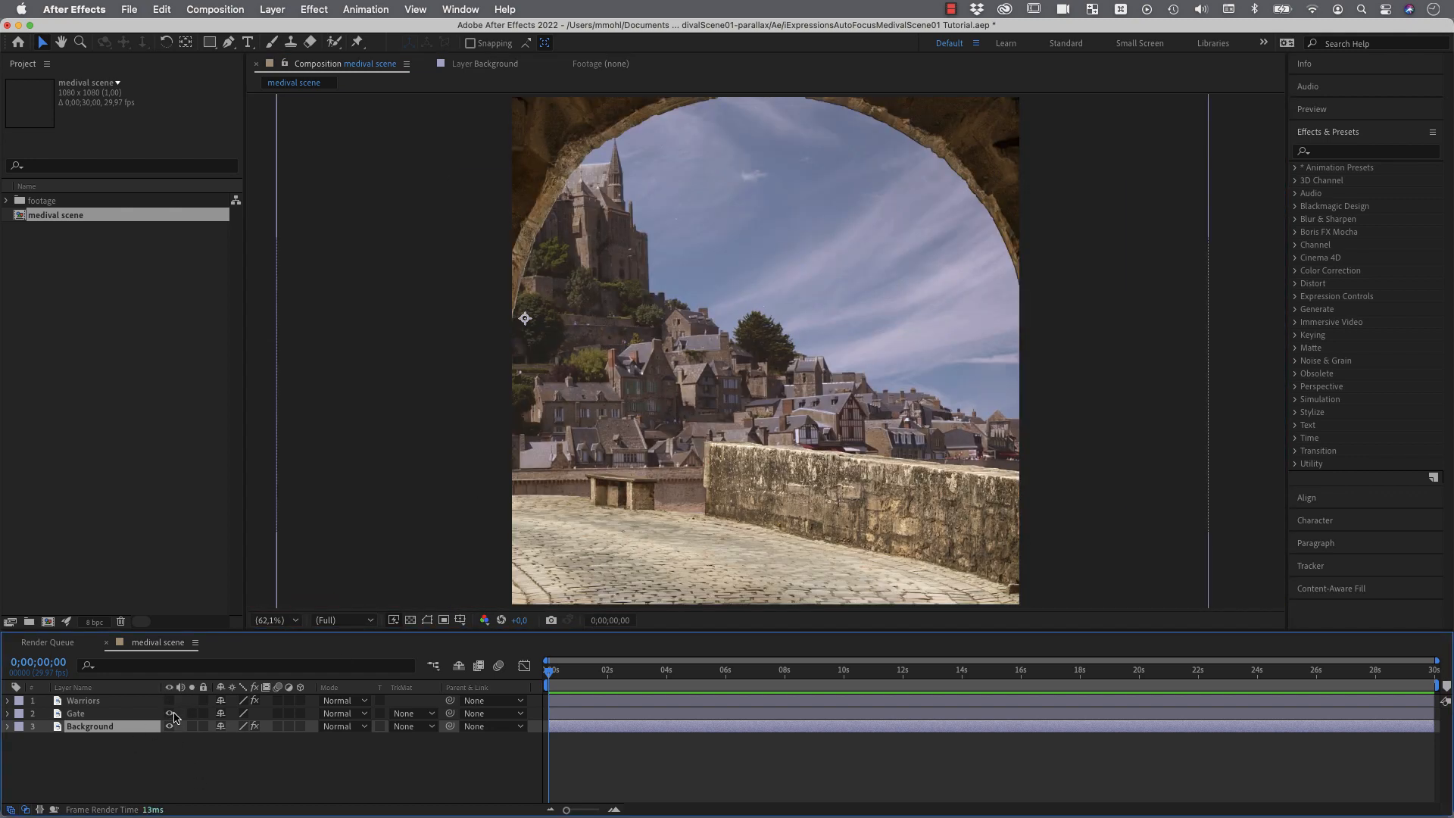
click(169, 700)
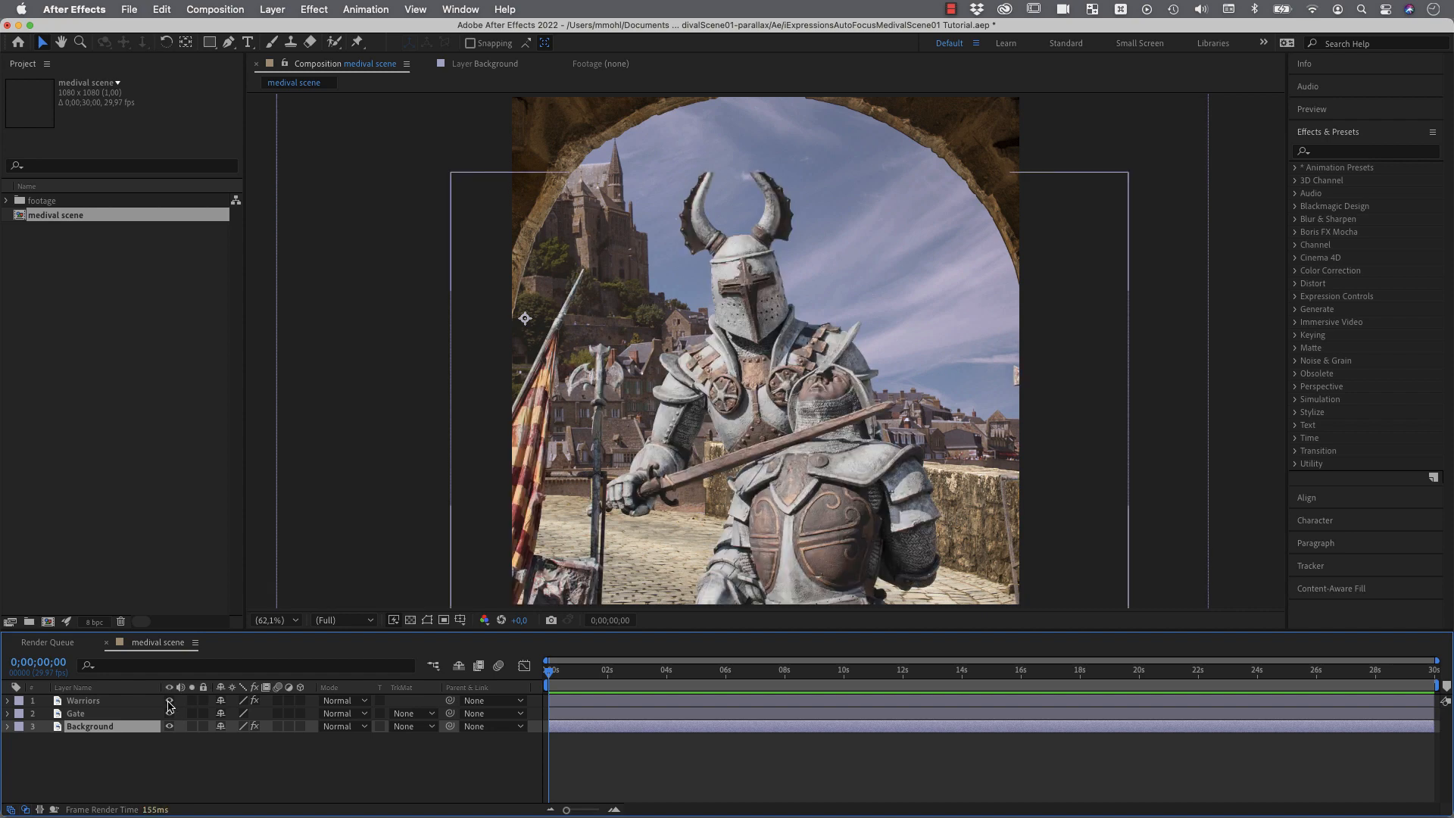
click(169, 700)
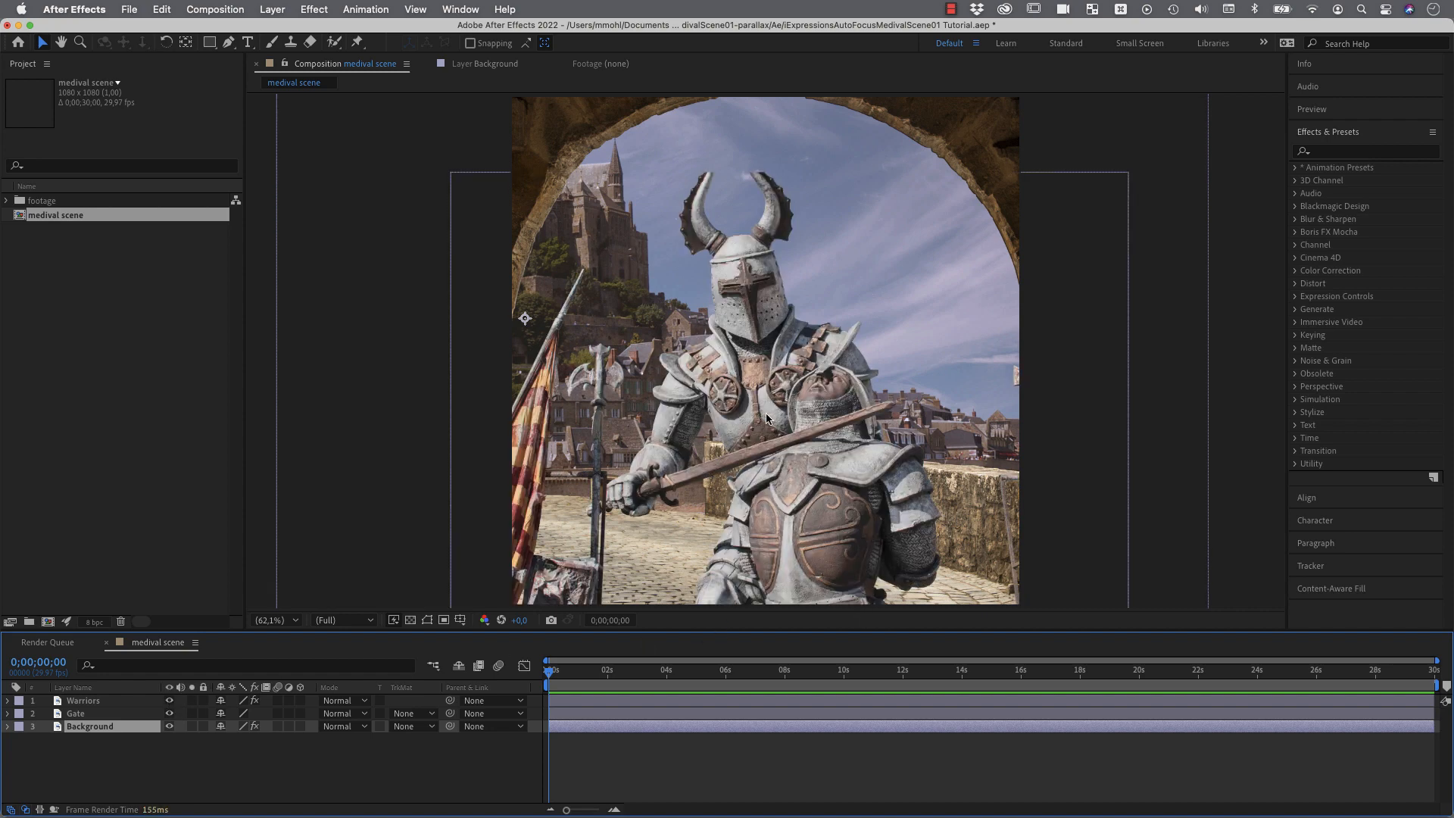
mouse_move(313, 7)
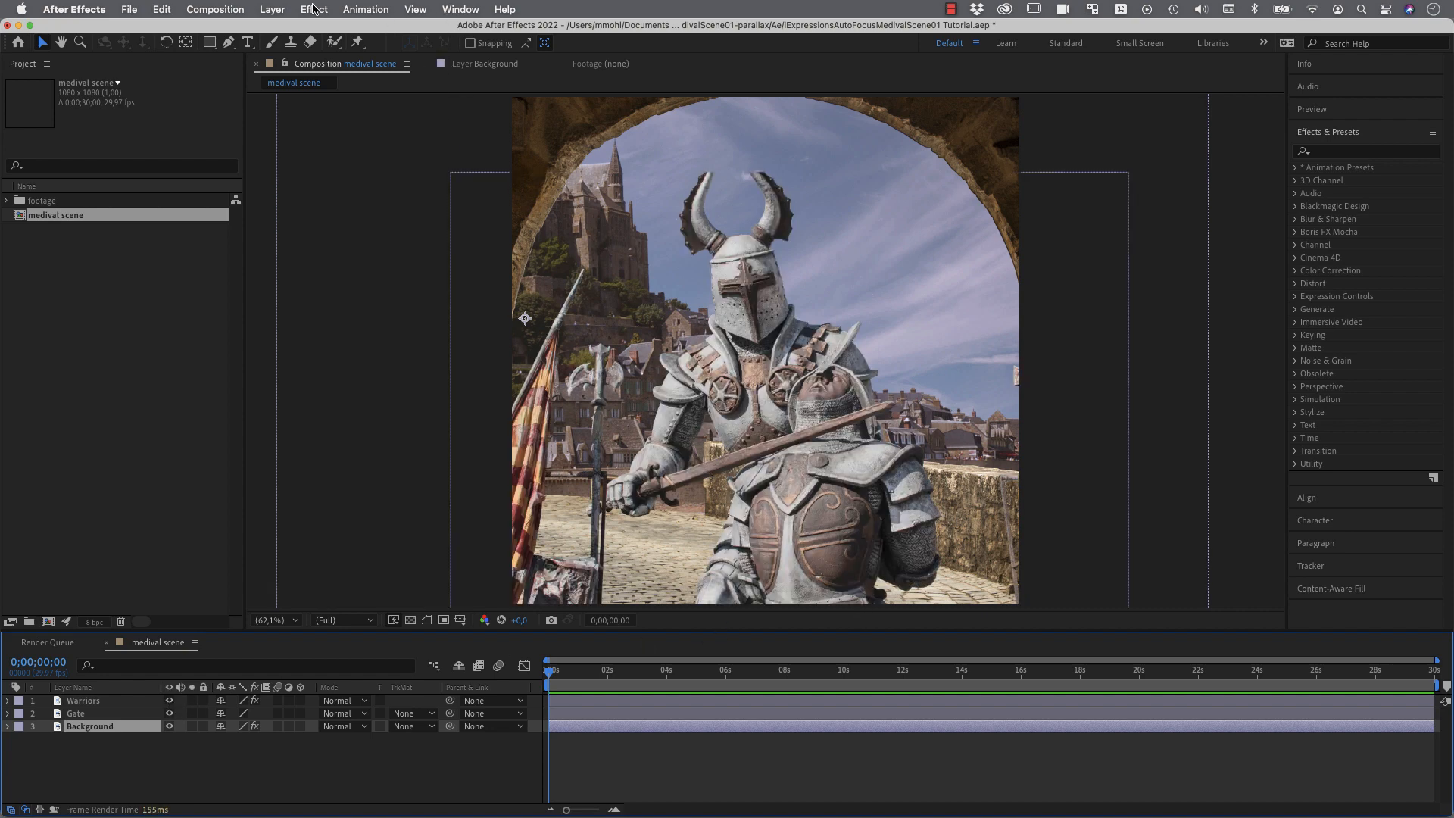
Step: Add Camera 1 as a Two-Node Camera using the 50mm preset
click(272, 9)
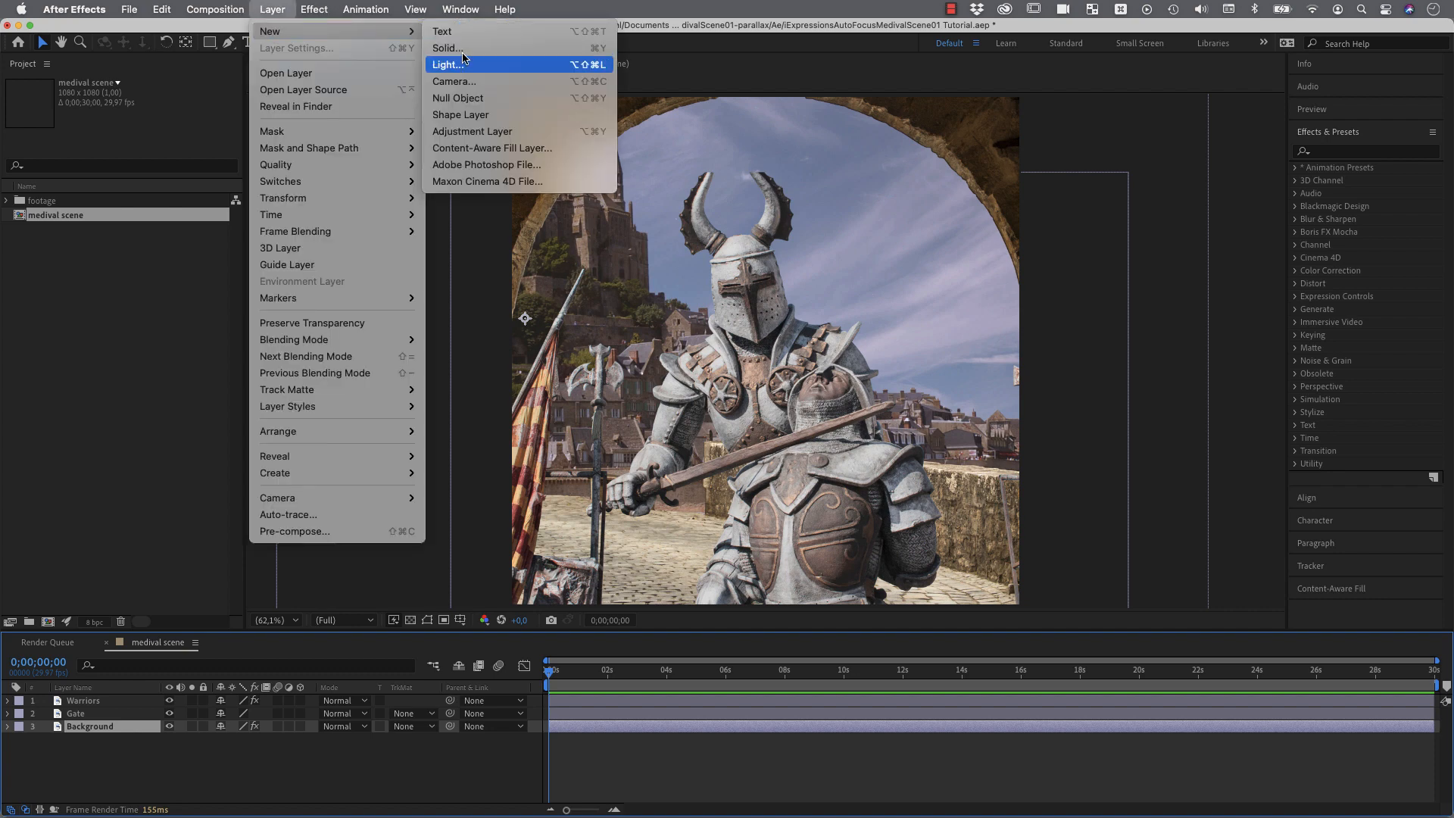
click(454, 81)
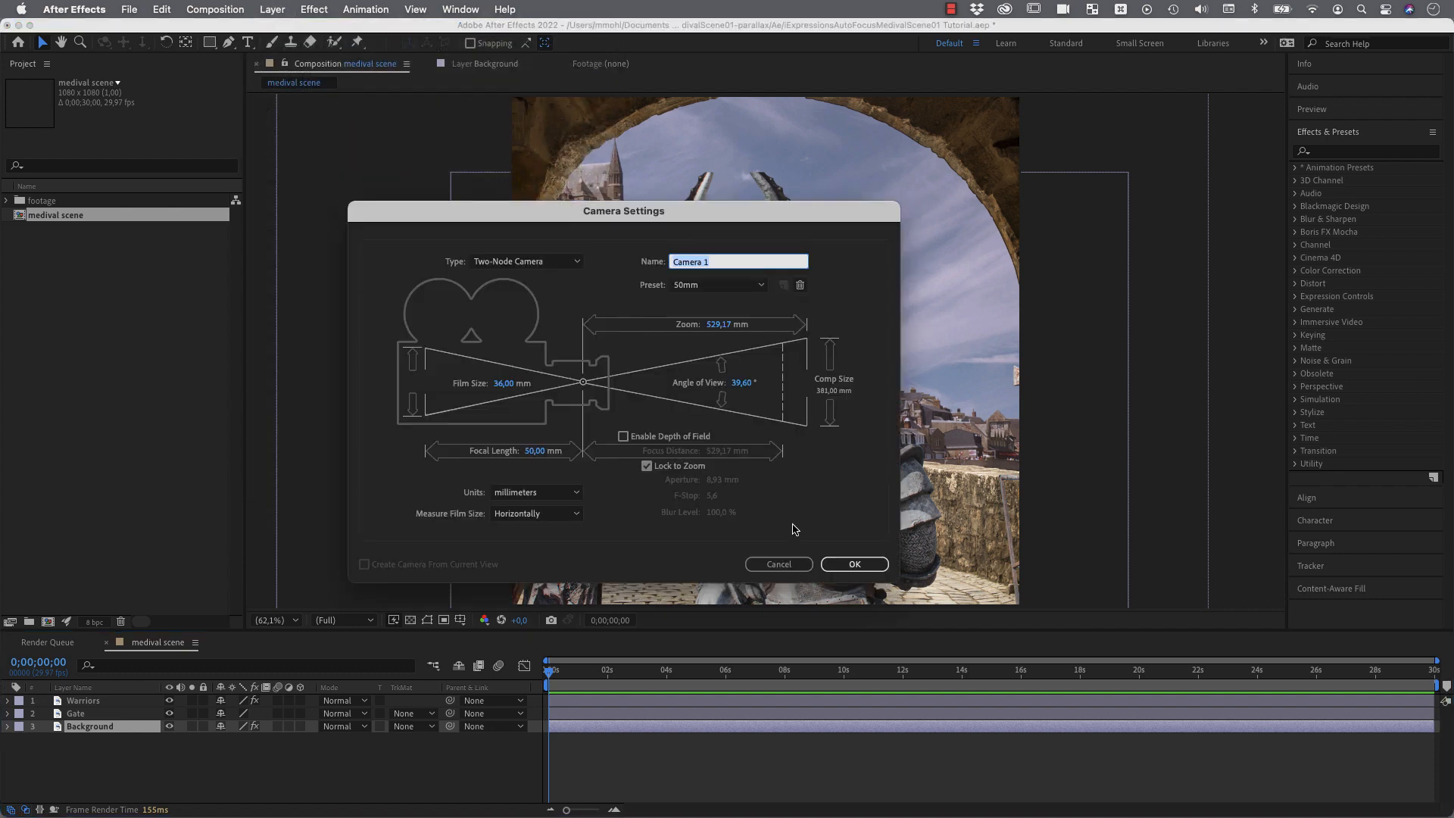
click(851, 564)
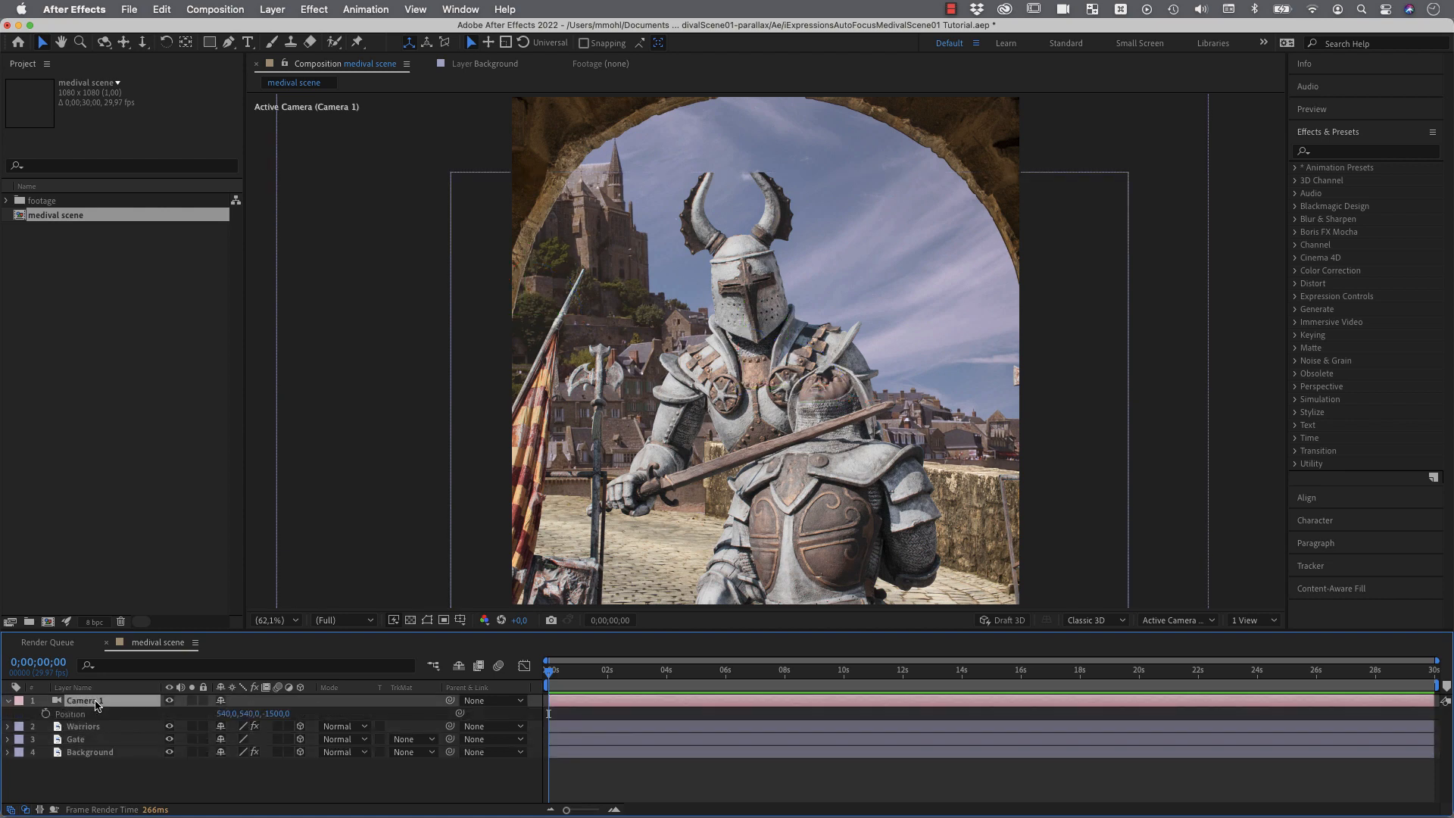
Step: Keyframe Camera 1 Position from X 540 at 0s to 820 at 2s, then return to frame 0
click(32, 713)
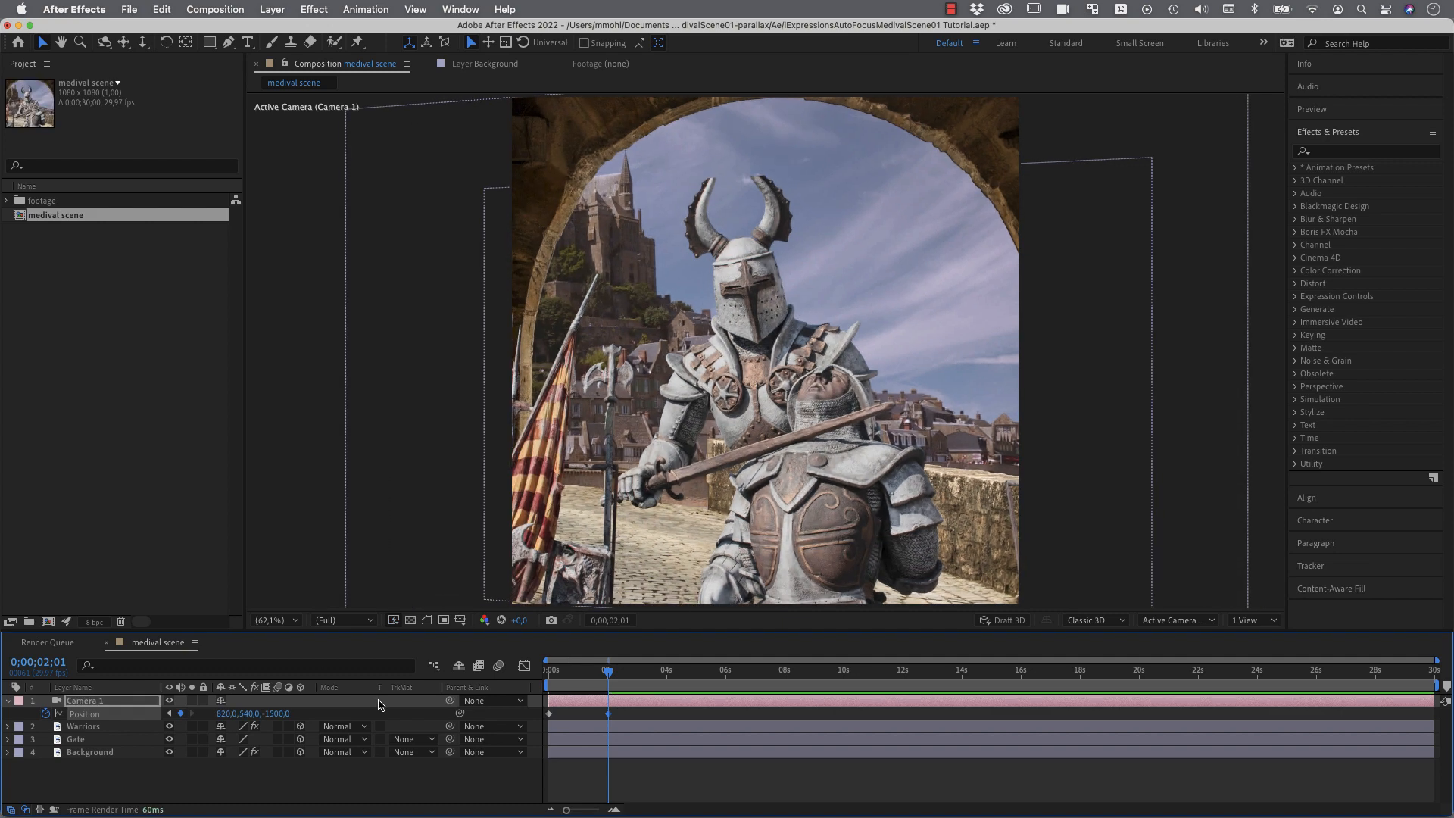
click(549, 669)
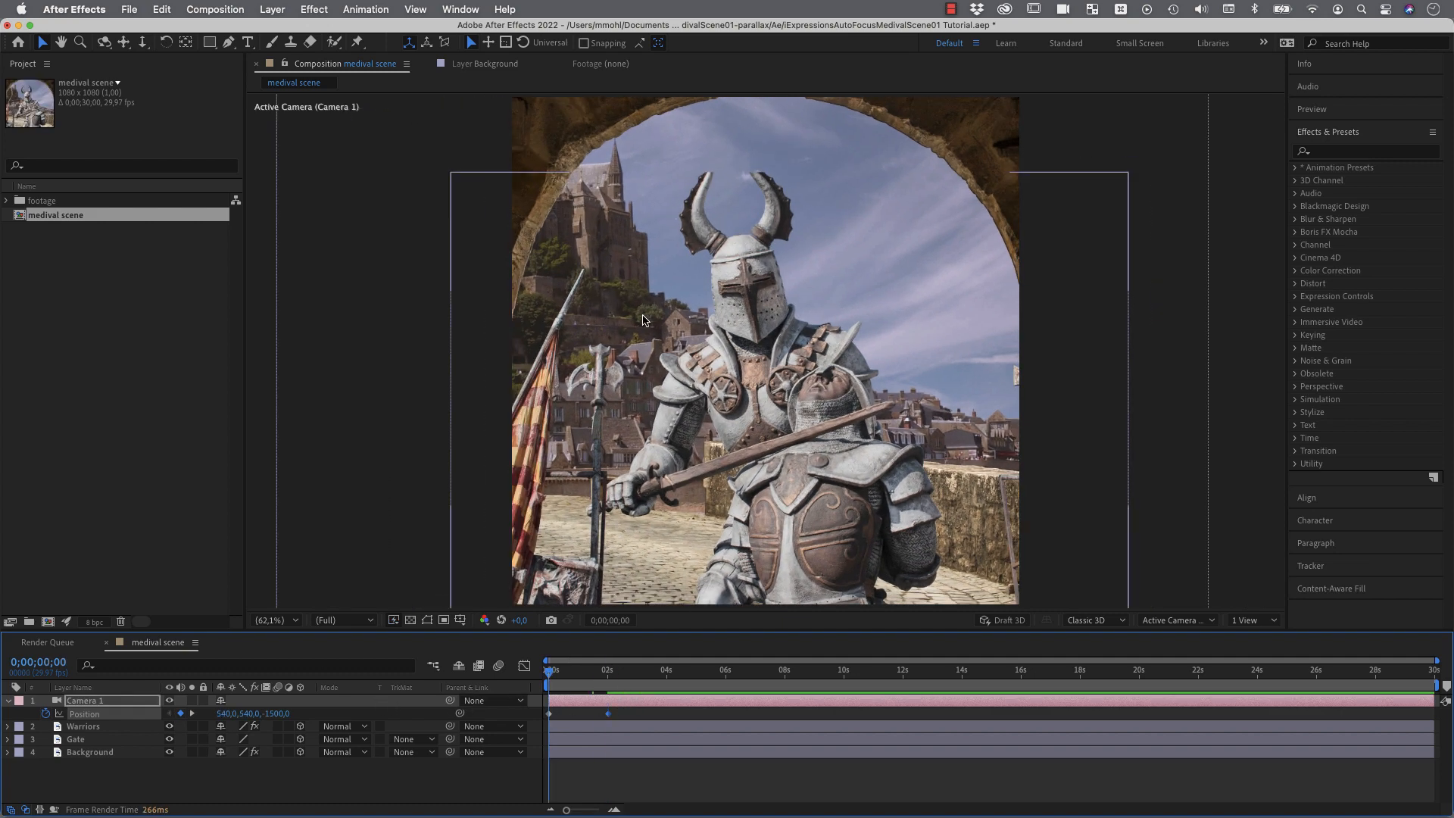
mouse_move(645, 541)
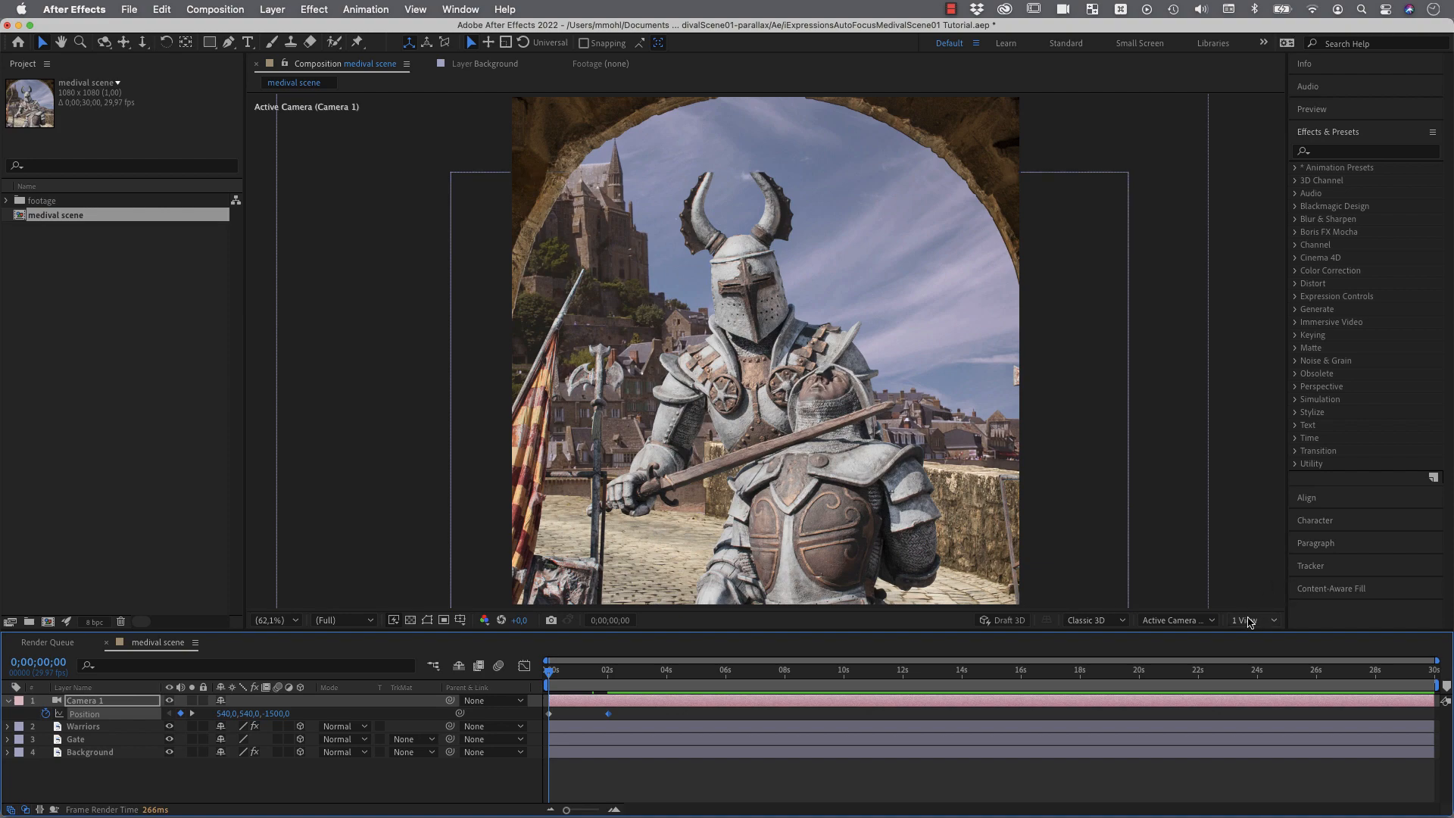
Step: Switch the viewer to 2 Views with the right view set to Top
click(1247, 619)
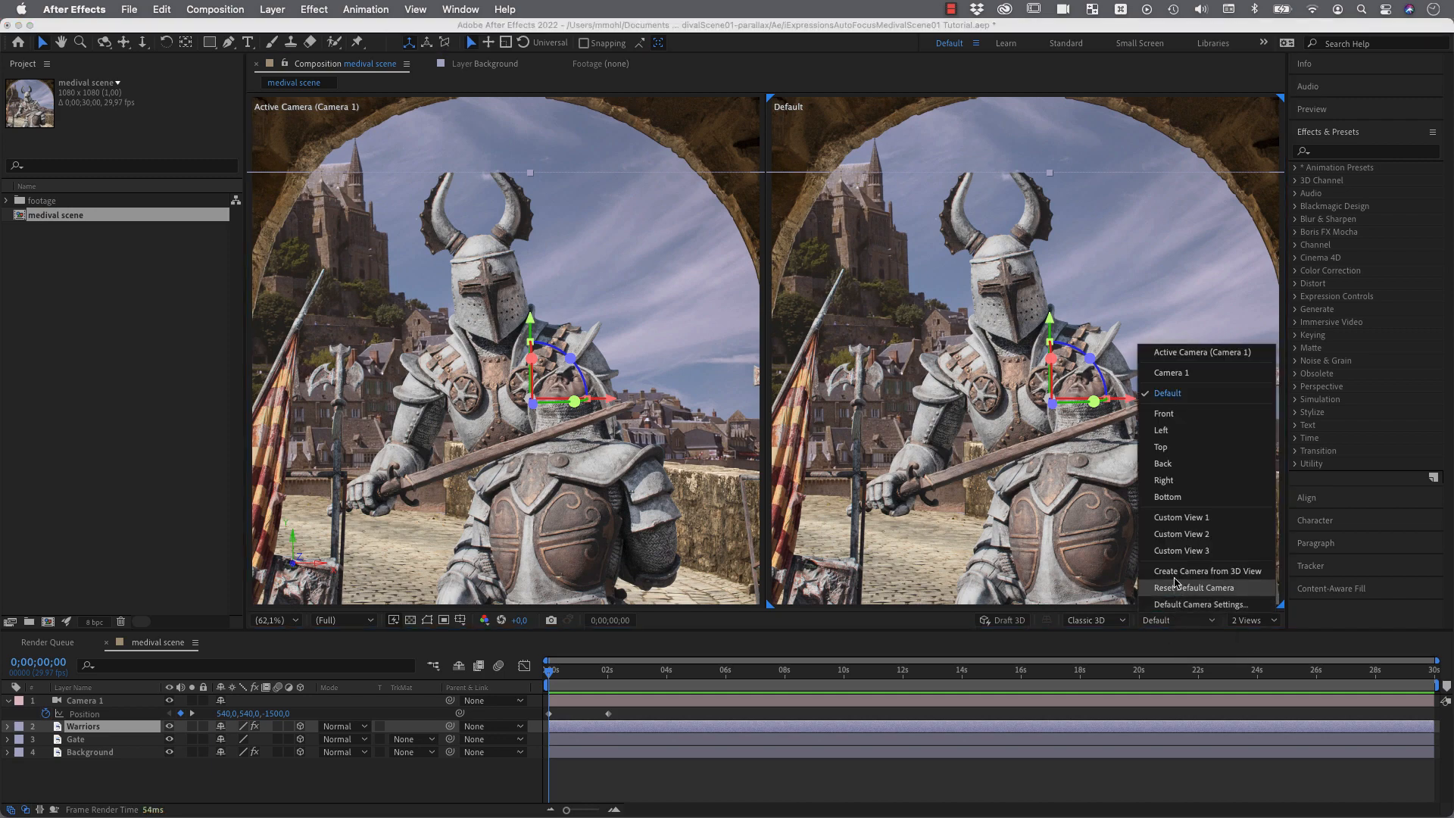
click(1159, 446)
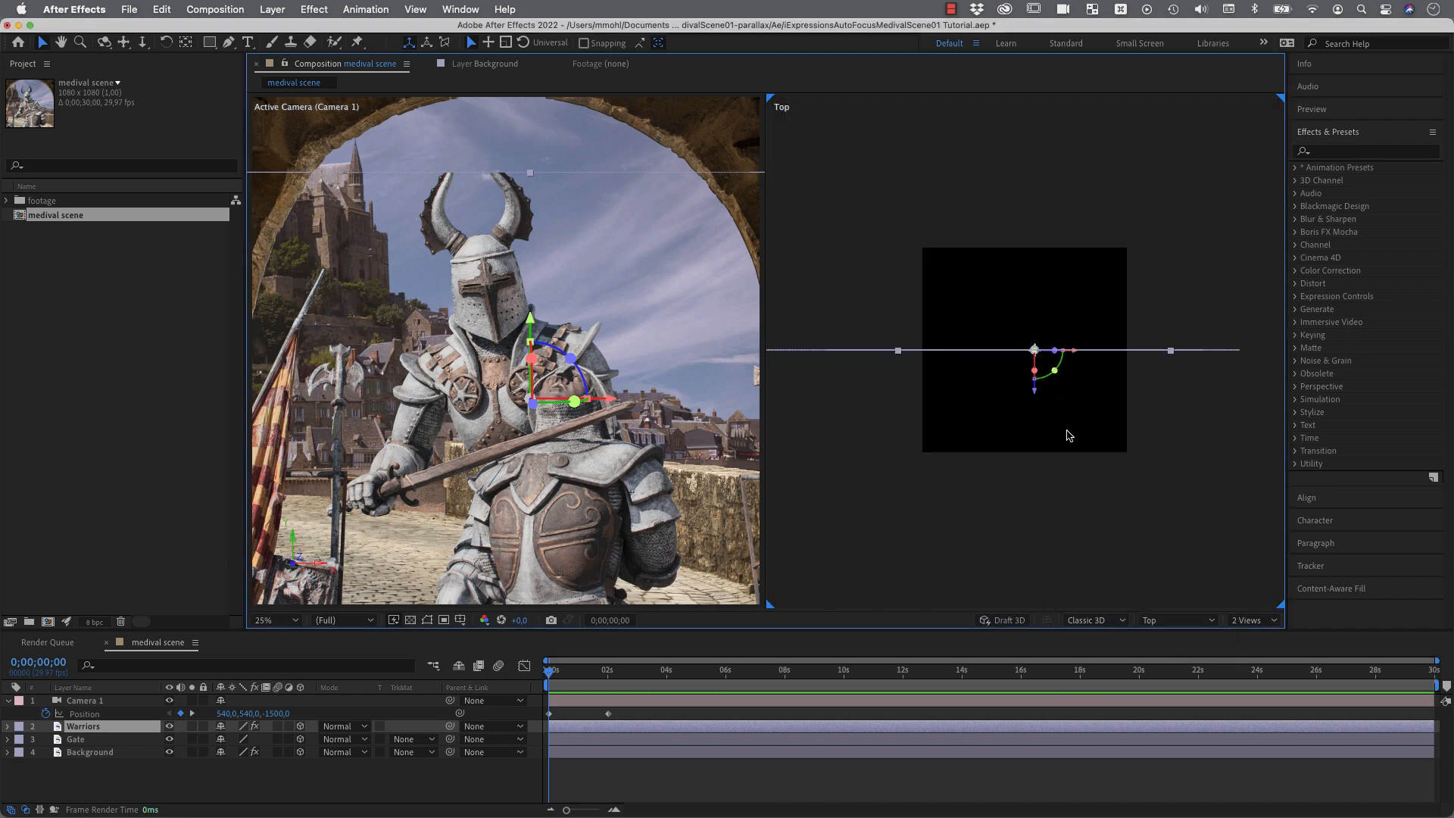
mouse_move(788, 358)
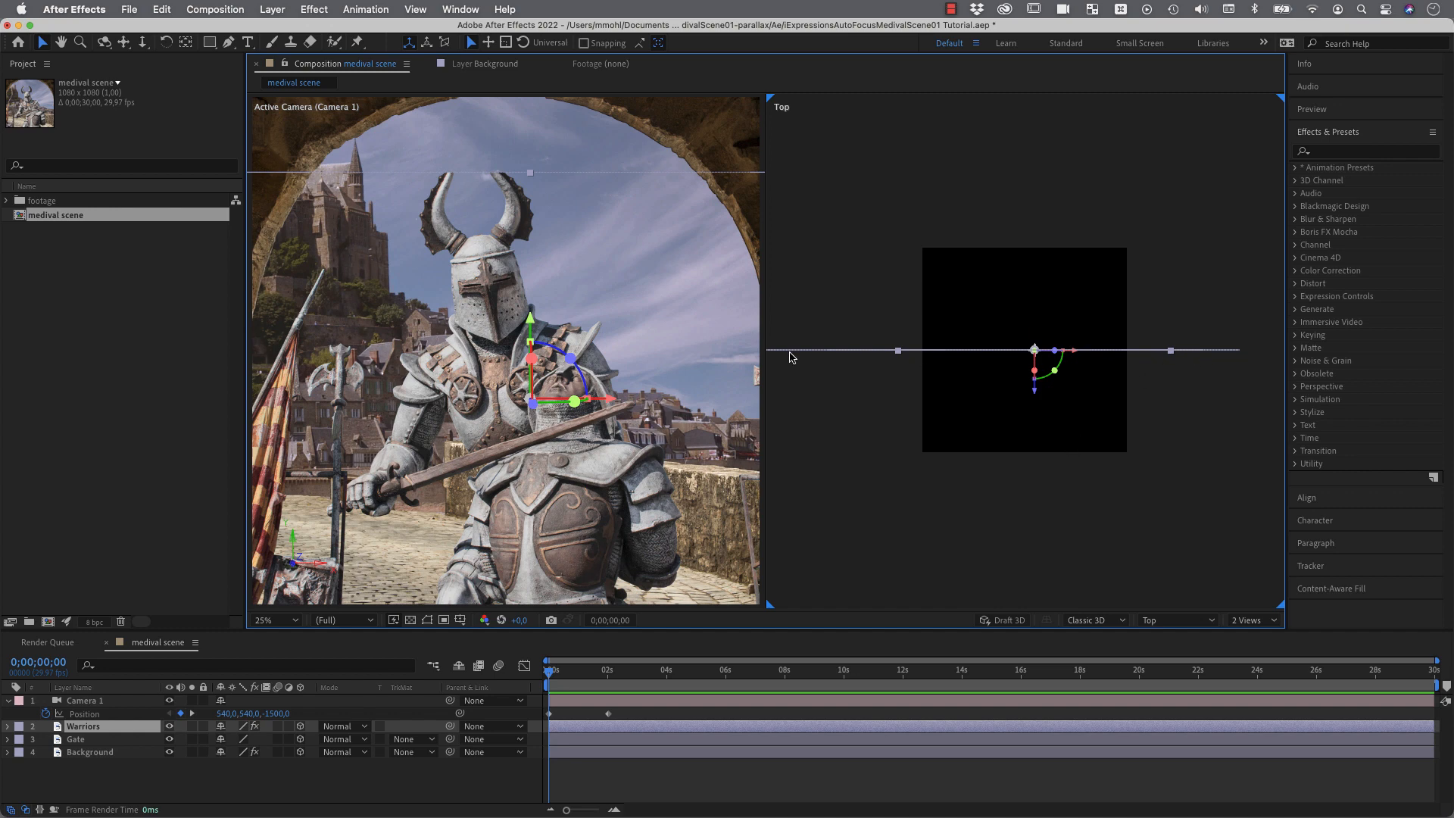
mouse_move(791, 356)
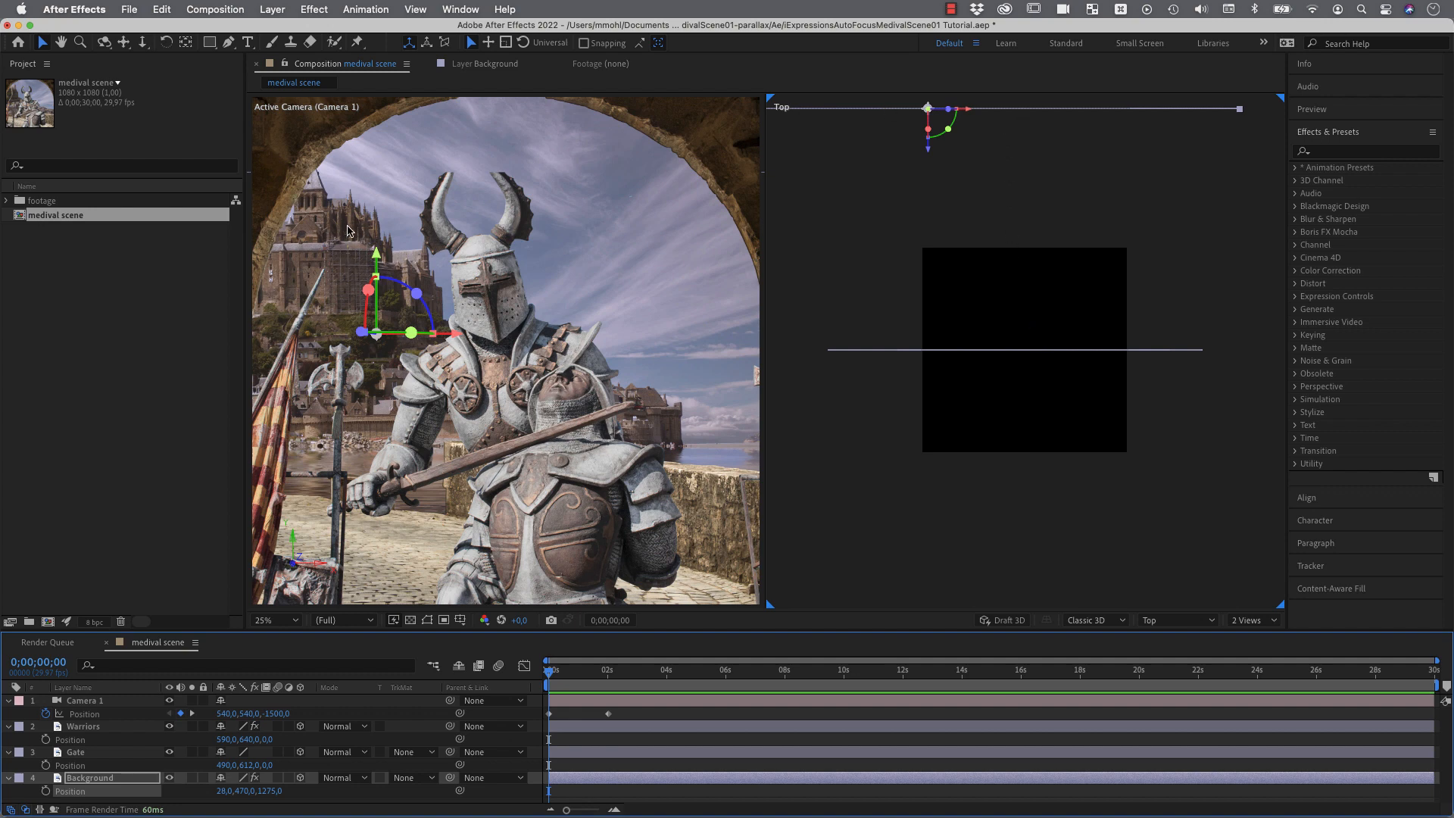
mouse_move(361, 251)
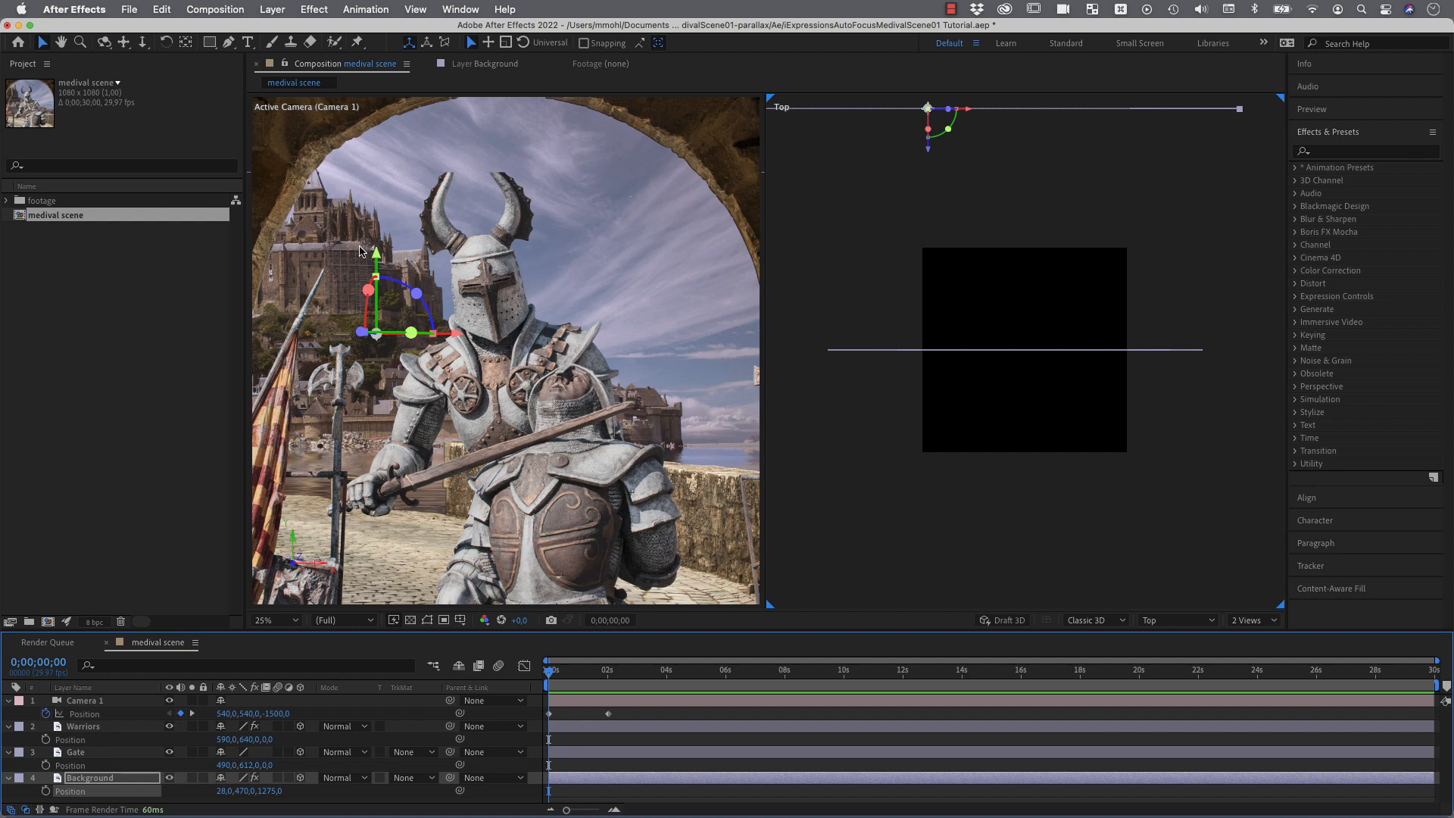
mouse_move(387, 220)
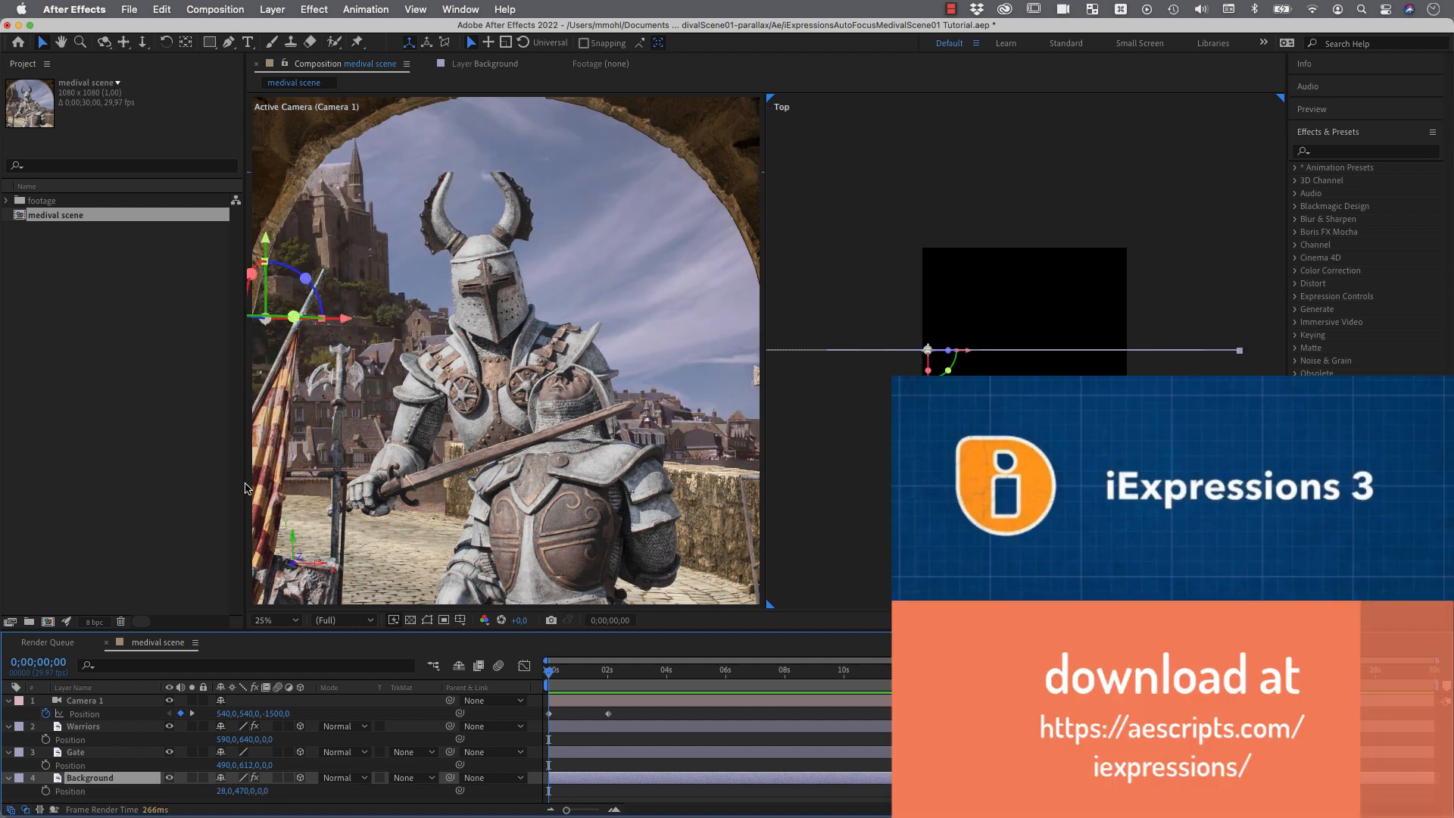
Step: Open the iExpressions 3 panel and select Camera > Auto Scale in its library
click(460, 9)
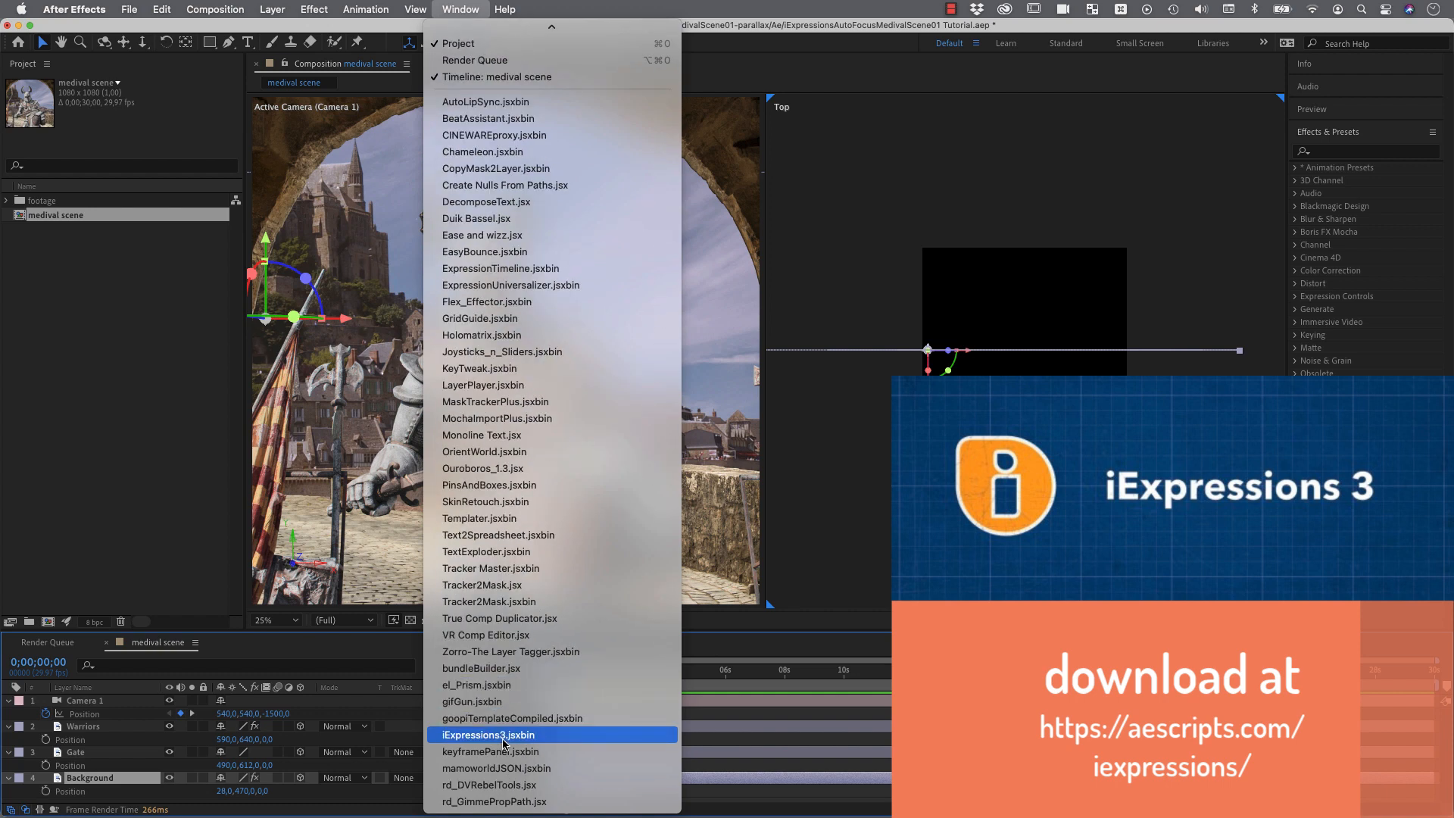
click(486, 735)
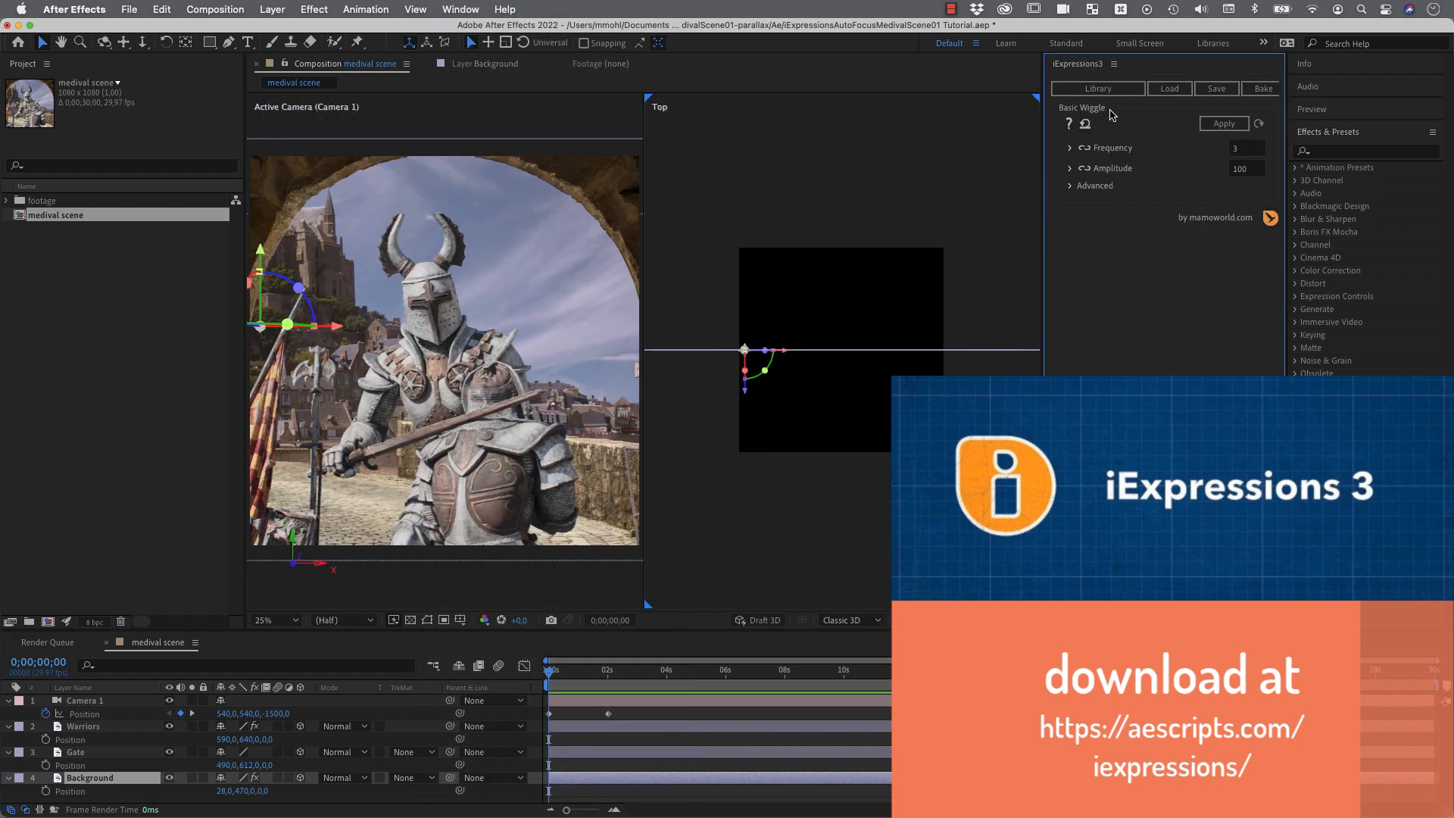
click(1097, 87)
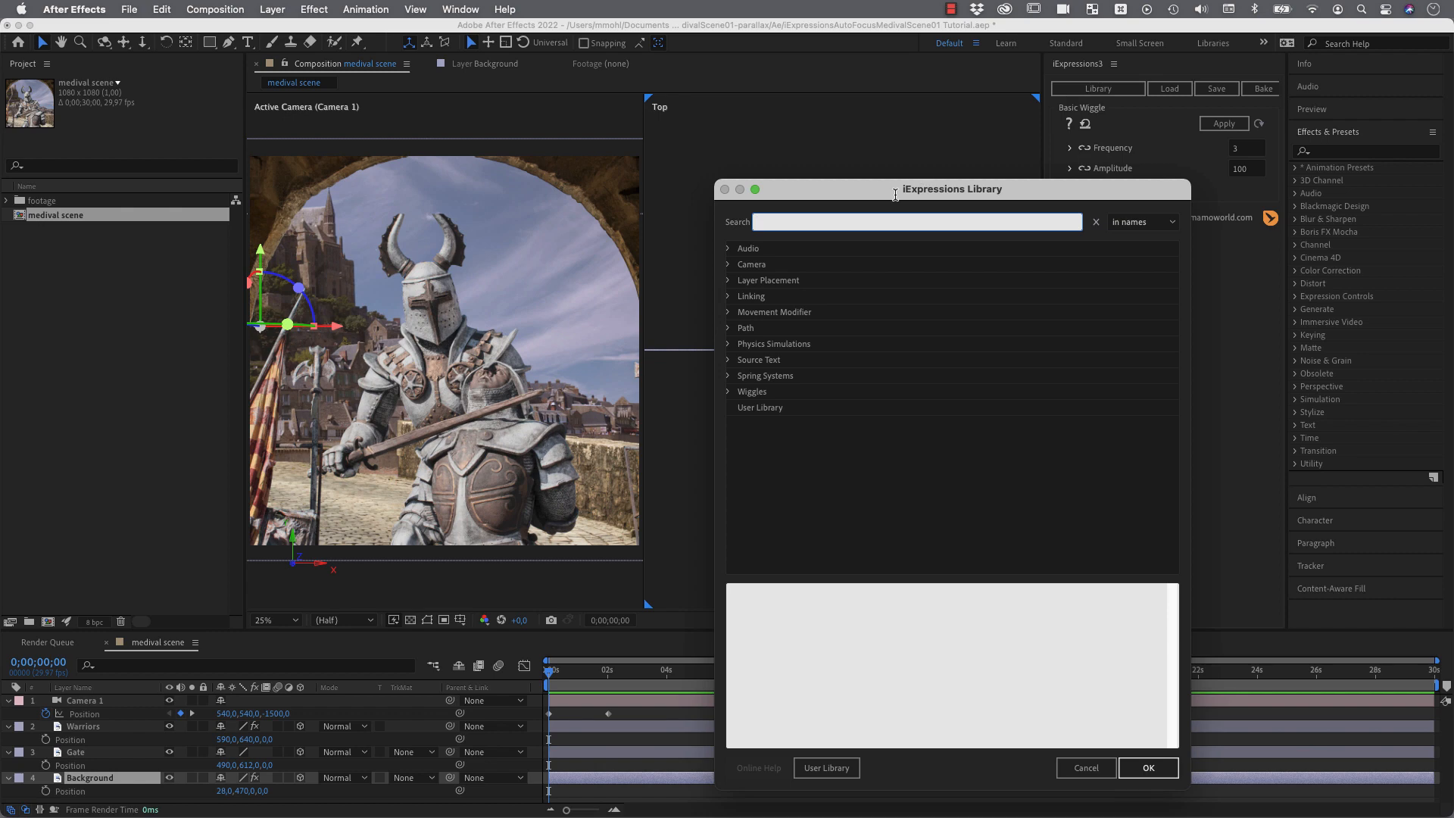
click(751, 263)
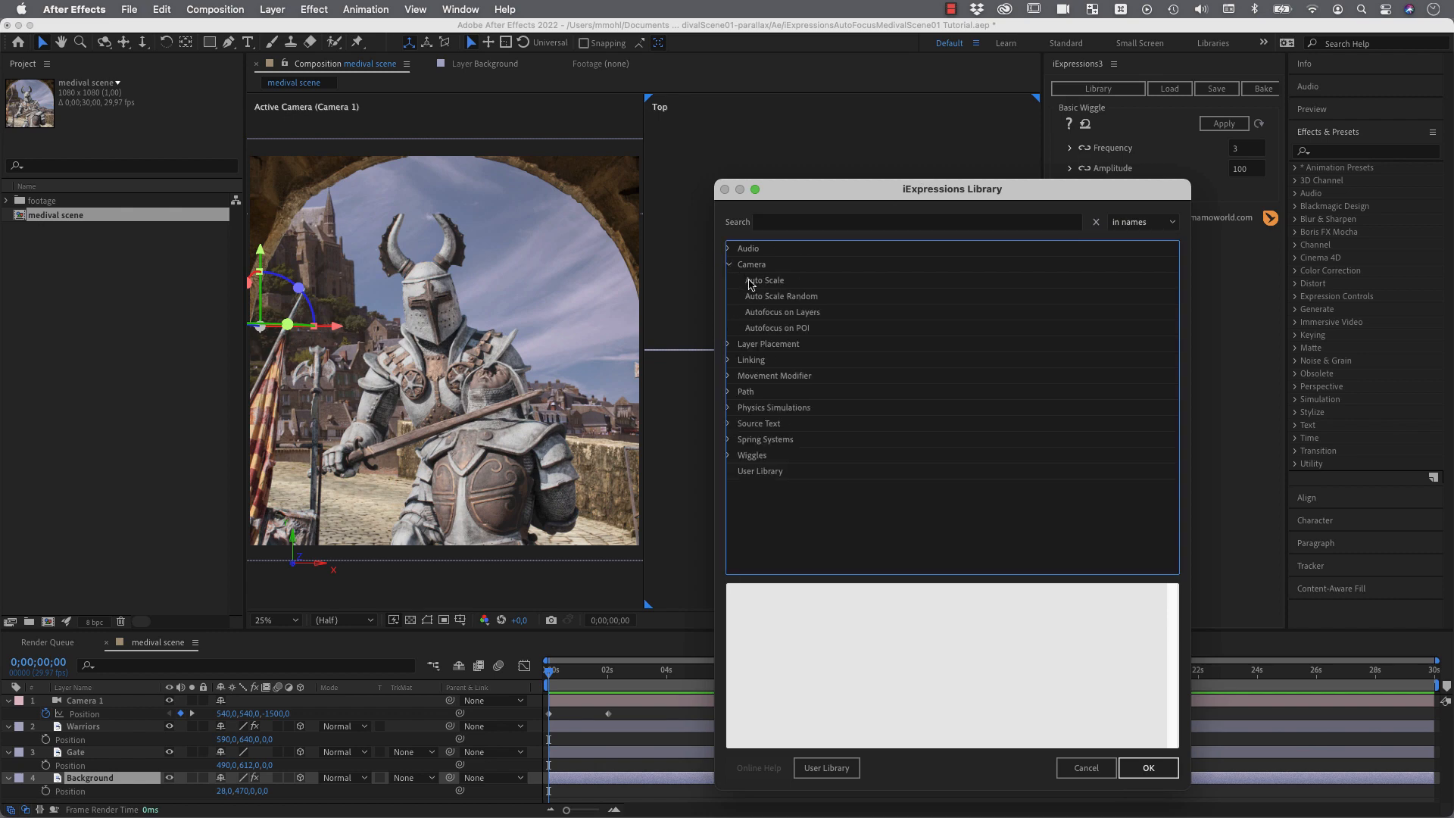
click(764, 280)
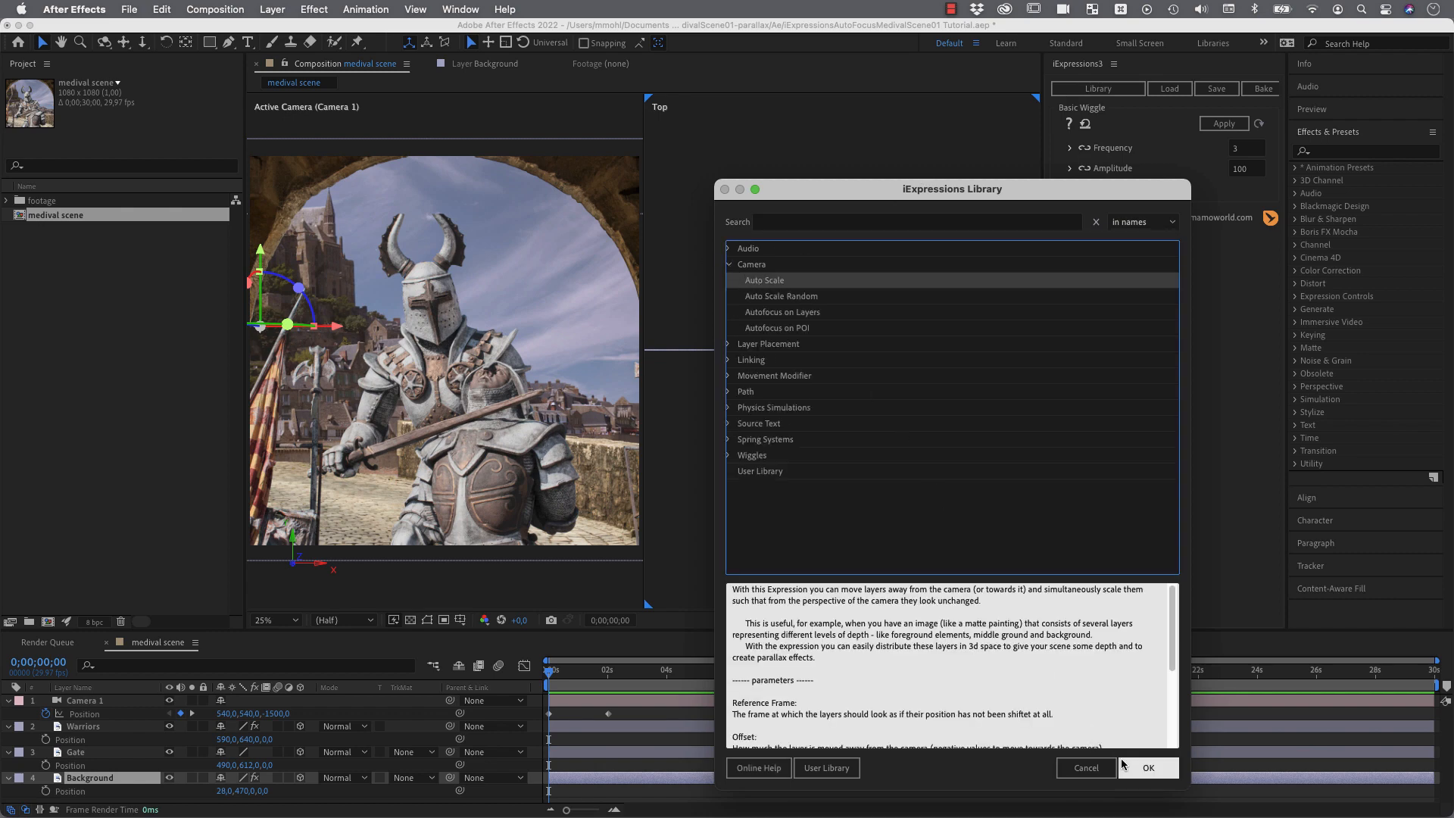
Step: Load Auto Scale (Reference Frame 0, Offset -500, Multiplier 1) and scrub to the camera's second keyframe
click(1148, 767)
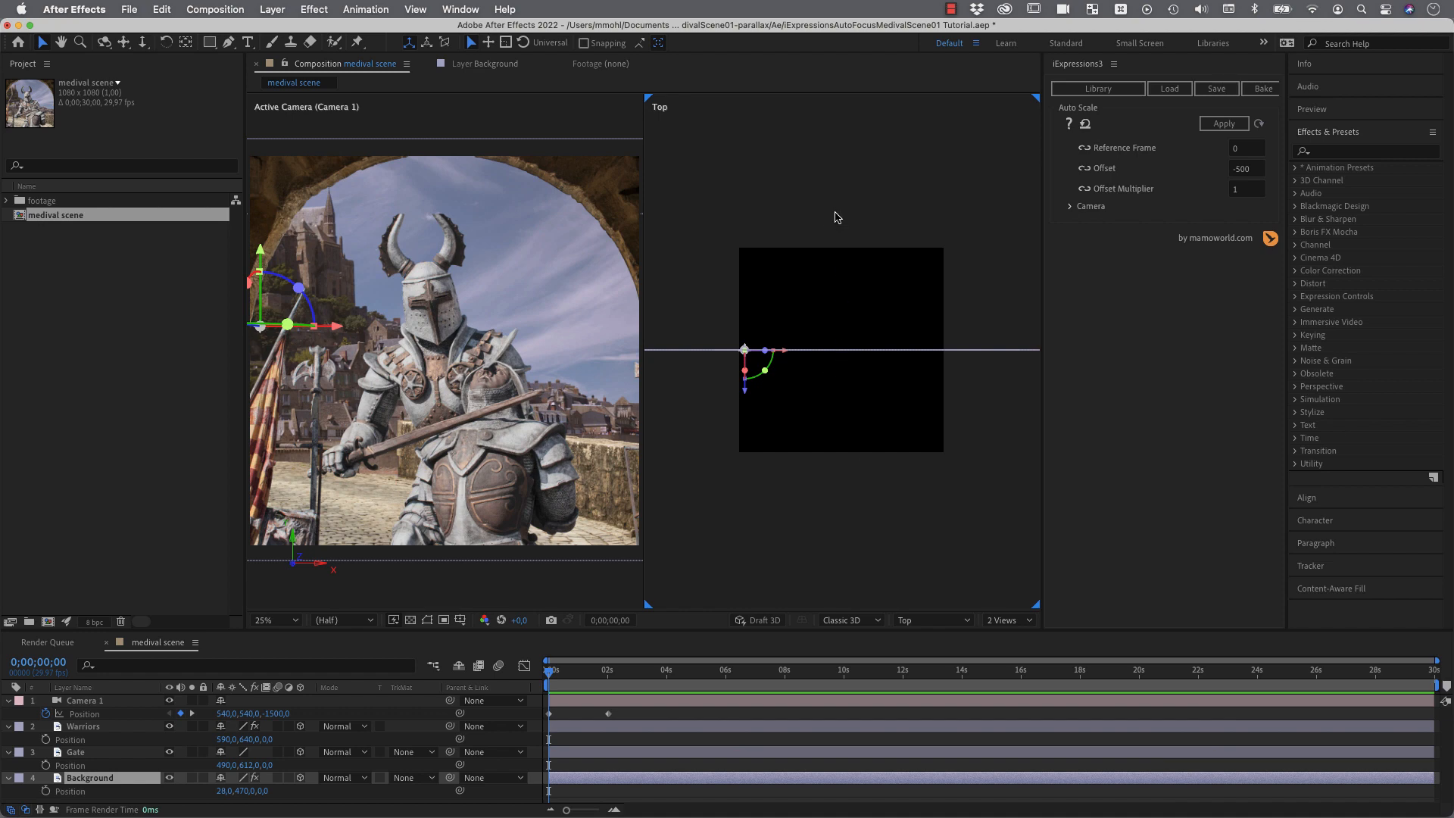
mouse_move(483, 201)
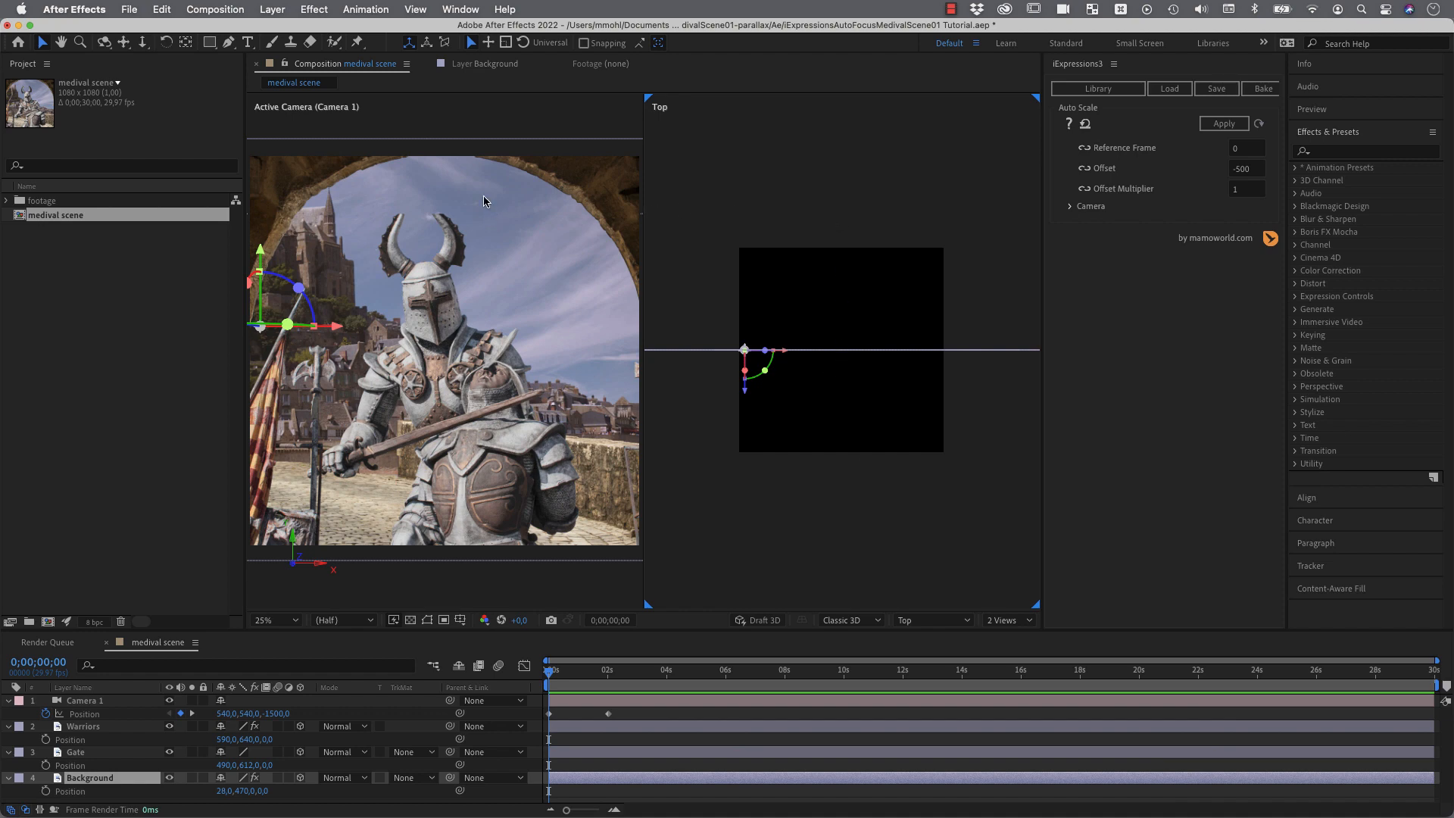
mouse_move(464, 318)
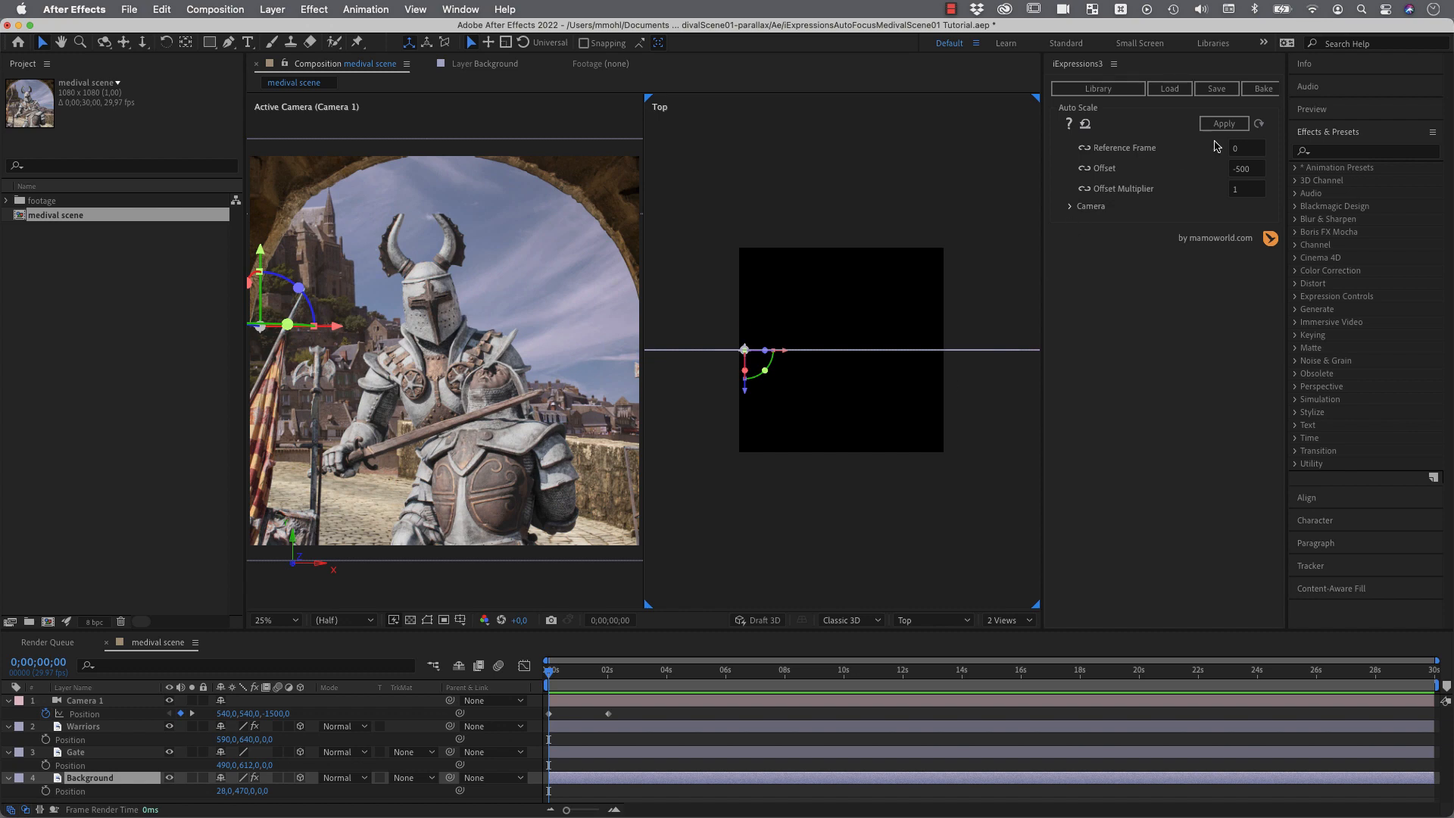
mouse_move(1111, 155)
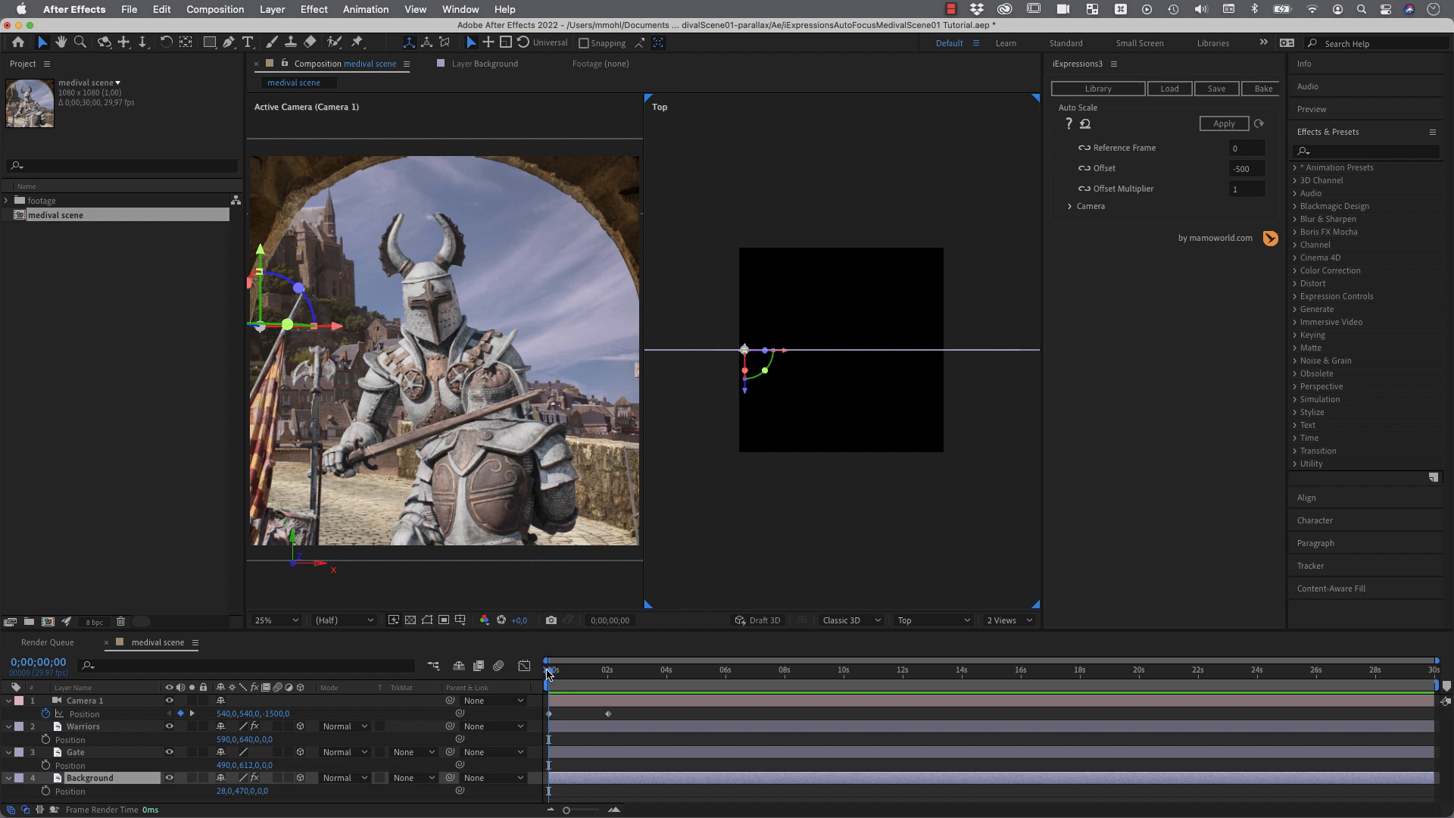
click(630, 669)
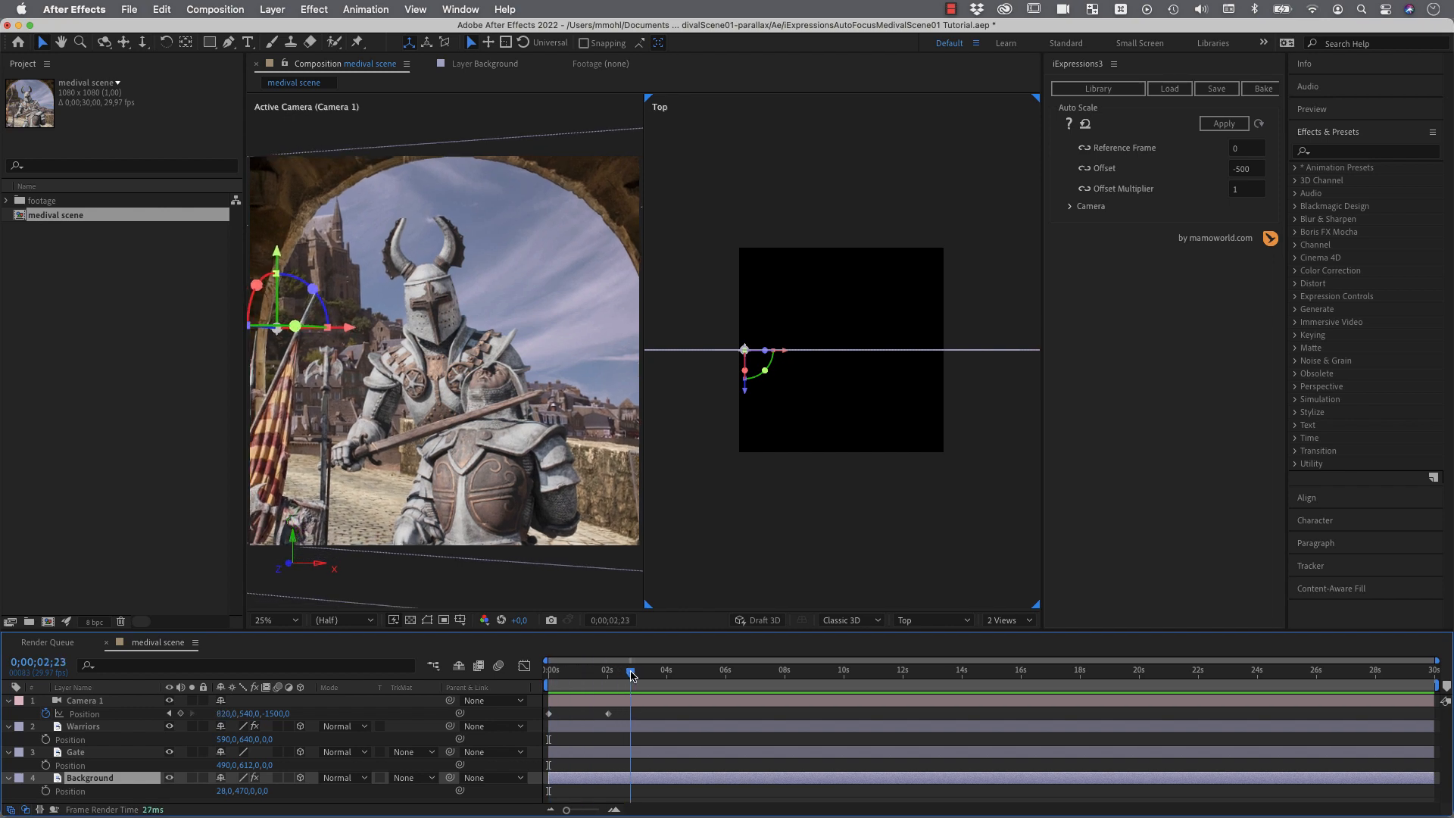
click(607, 670)
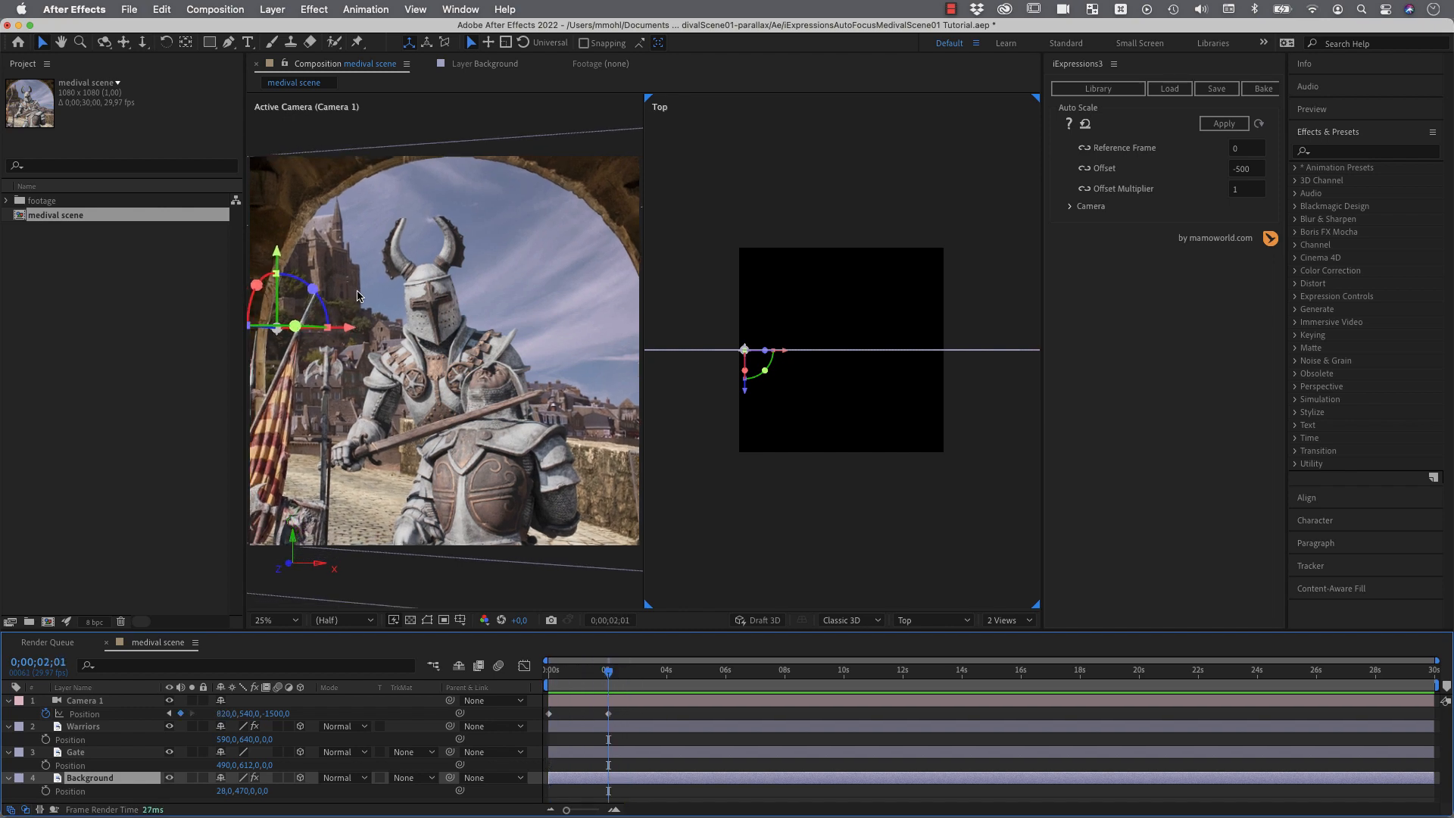
mouse_move(365, 294)
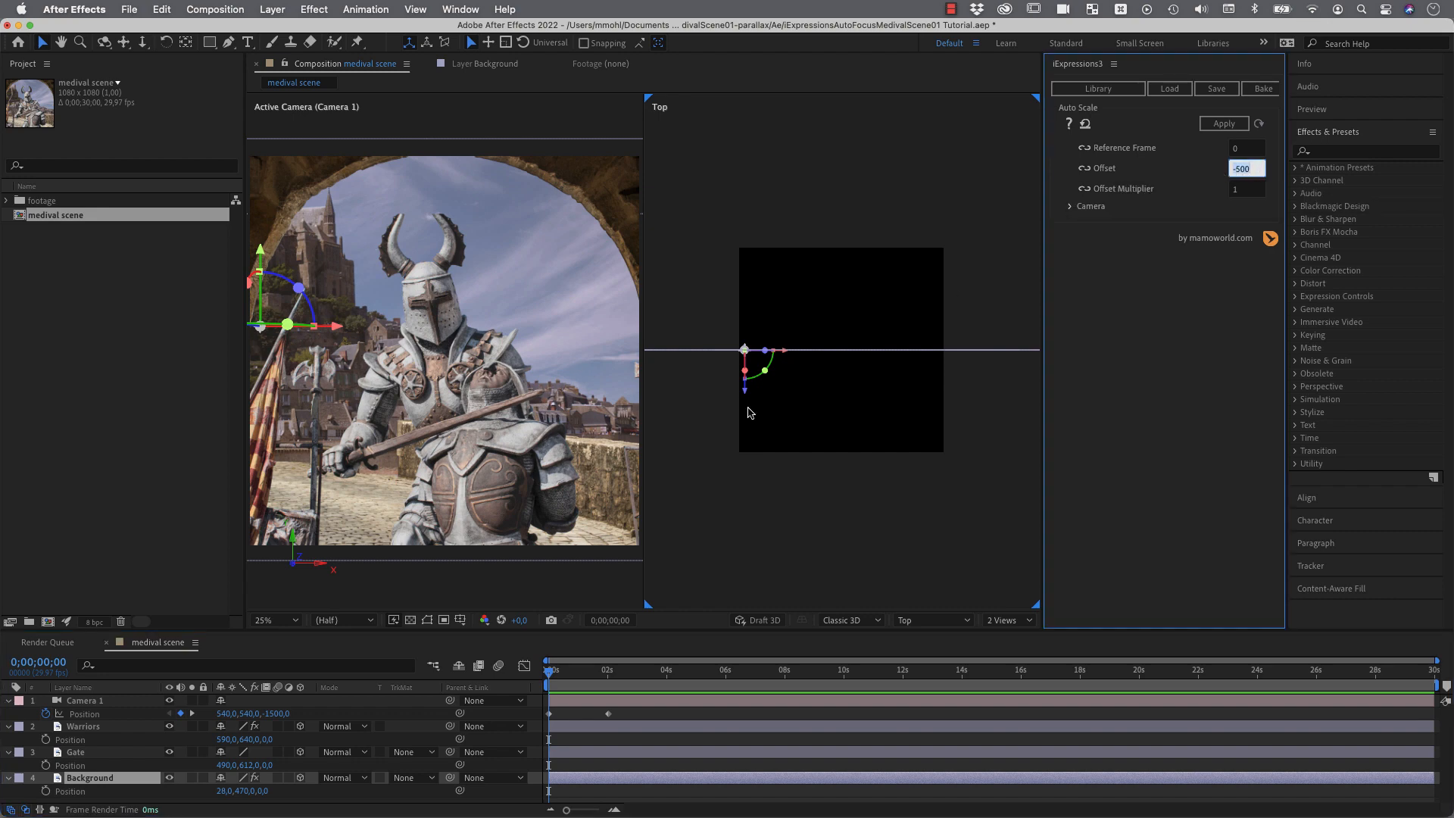
mouse_move(754, 266)
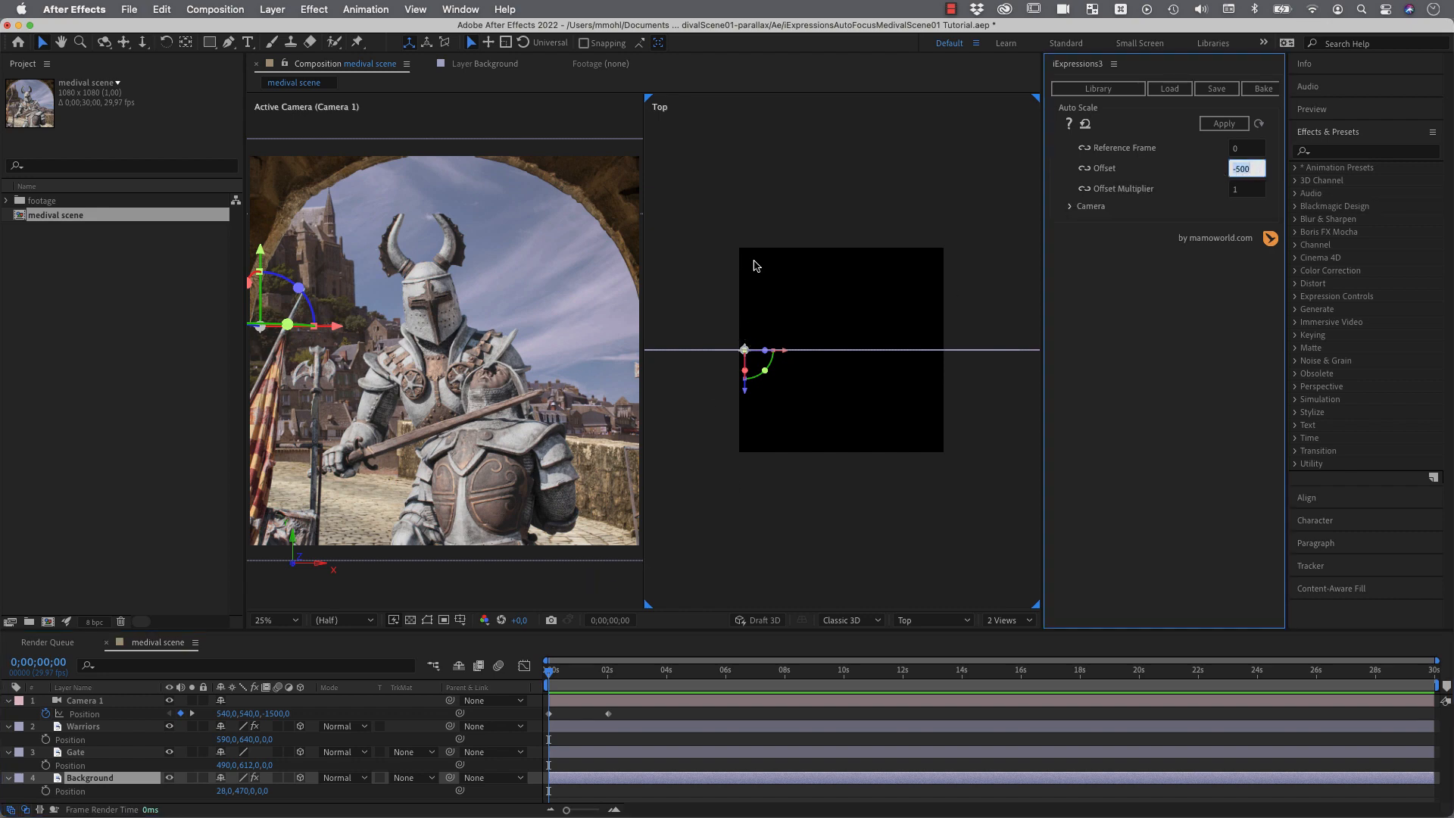
mouse_move(934, 294)
text(5000)
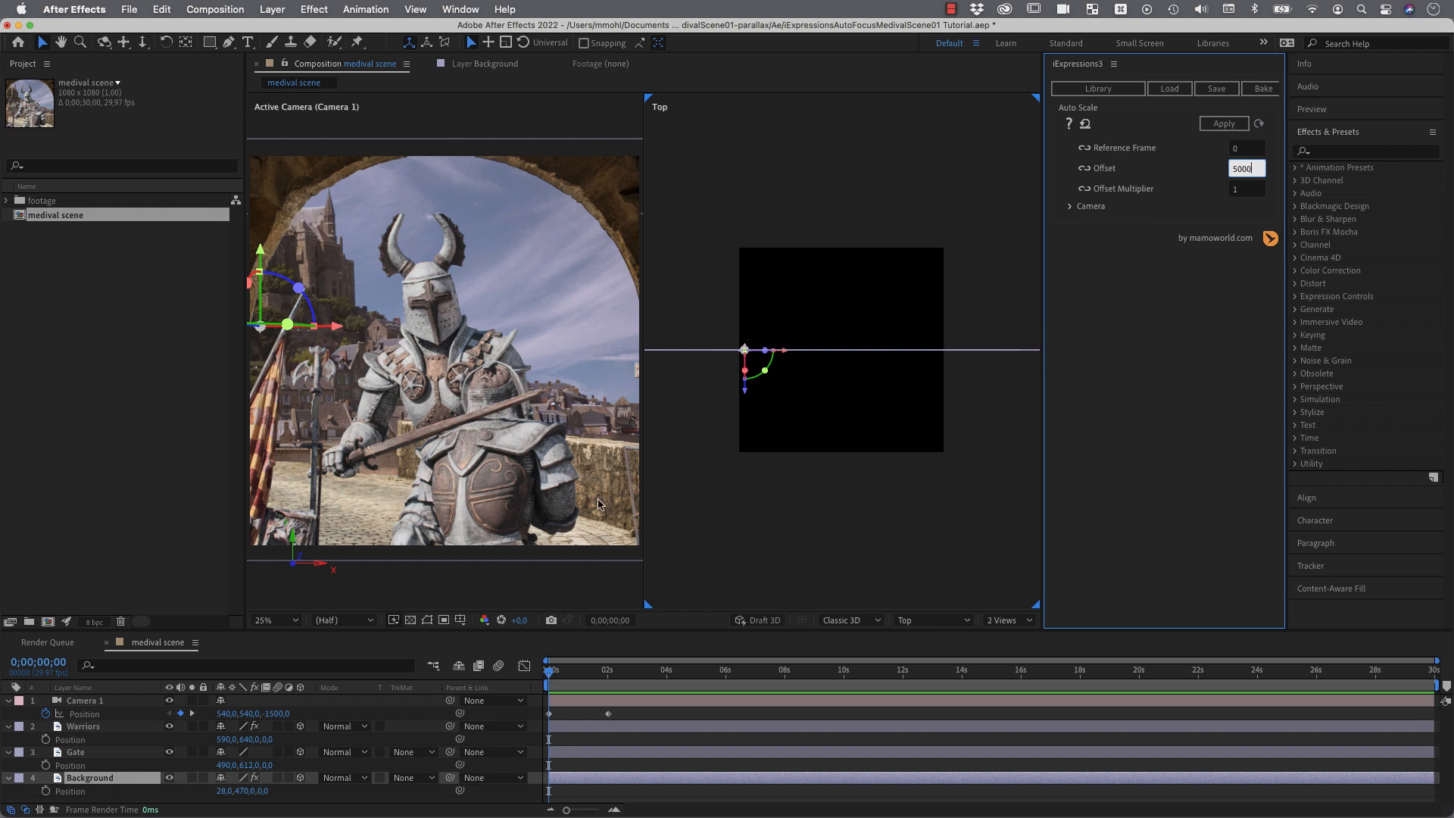
Step: Apply Auto Scale with Offset 5000 to Background and zoom out the Top view
click(1222, 123)
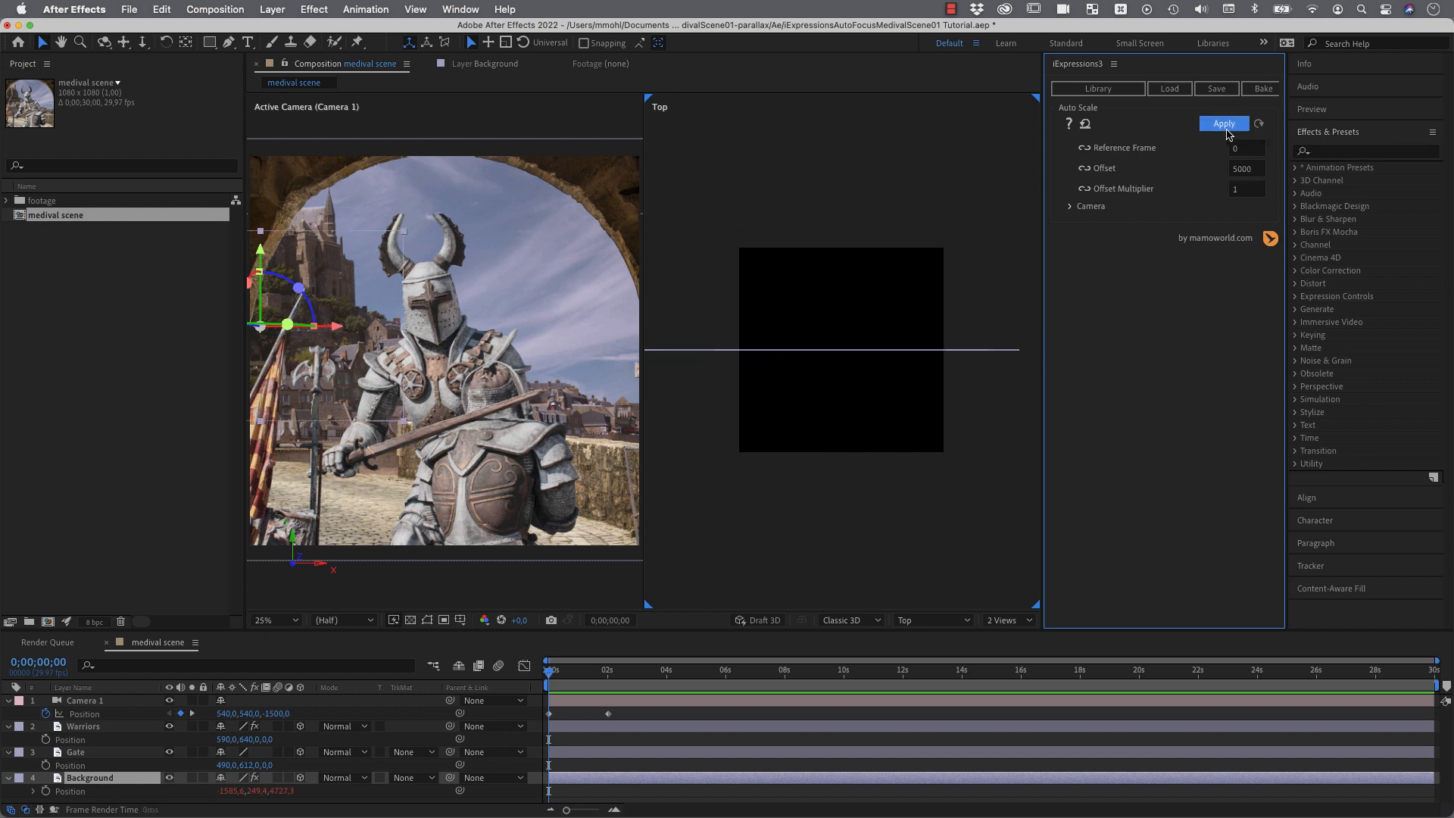
click(1222, 123)
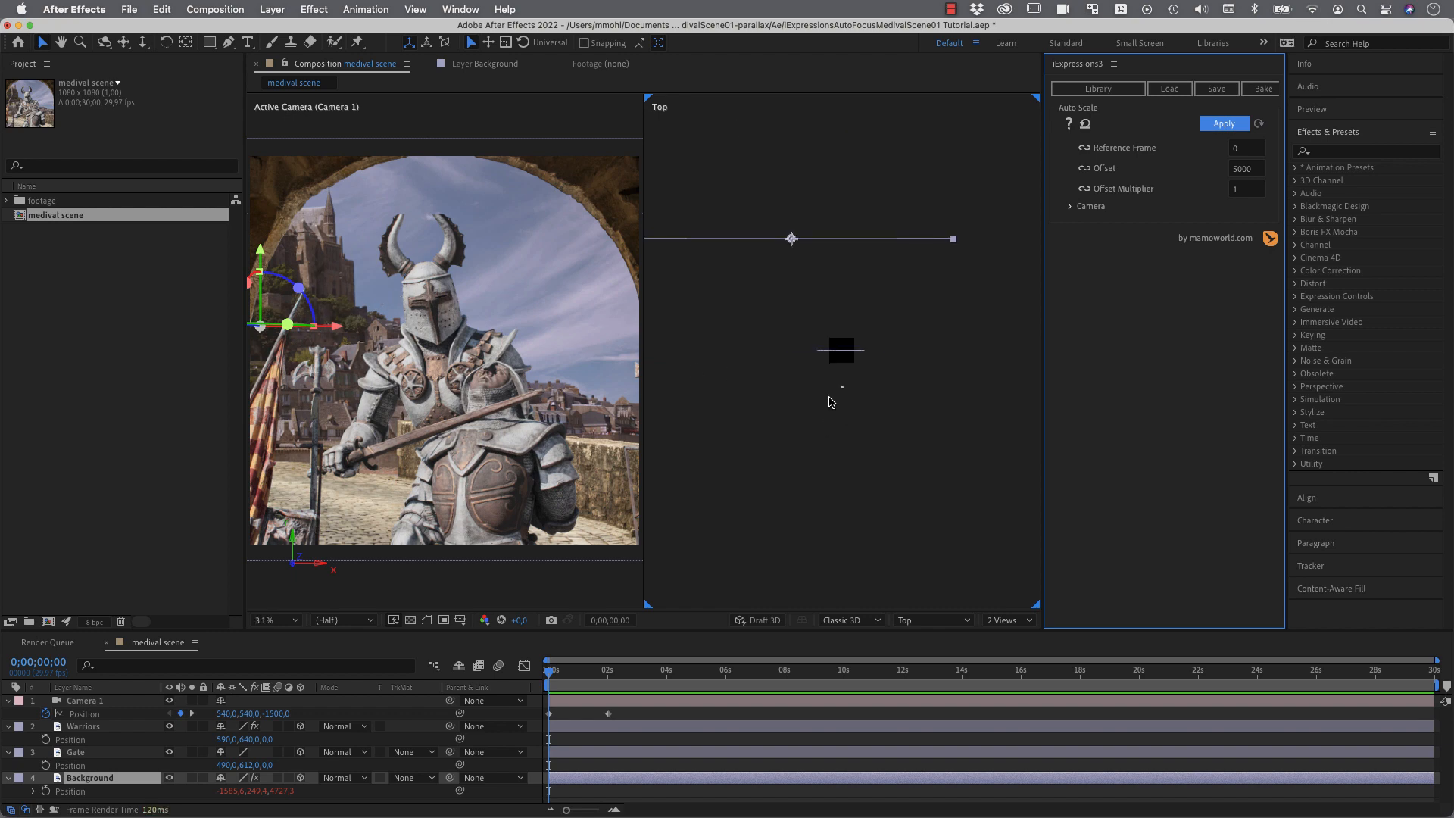
mouse_move(785, 248)
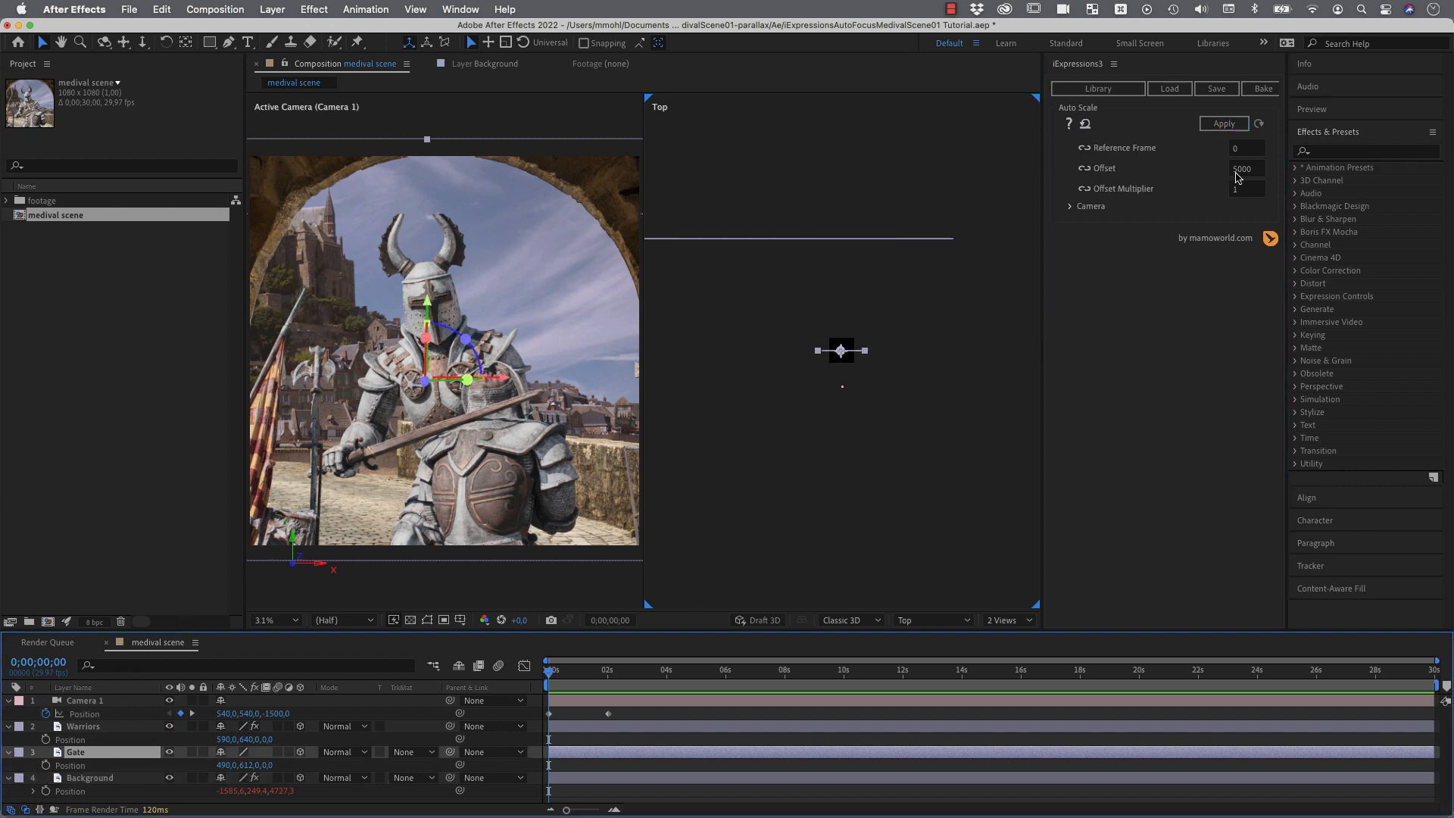
Step: Apply Auto Scale to the Gate layer with Offset 500
triple_click(1246, 168)
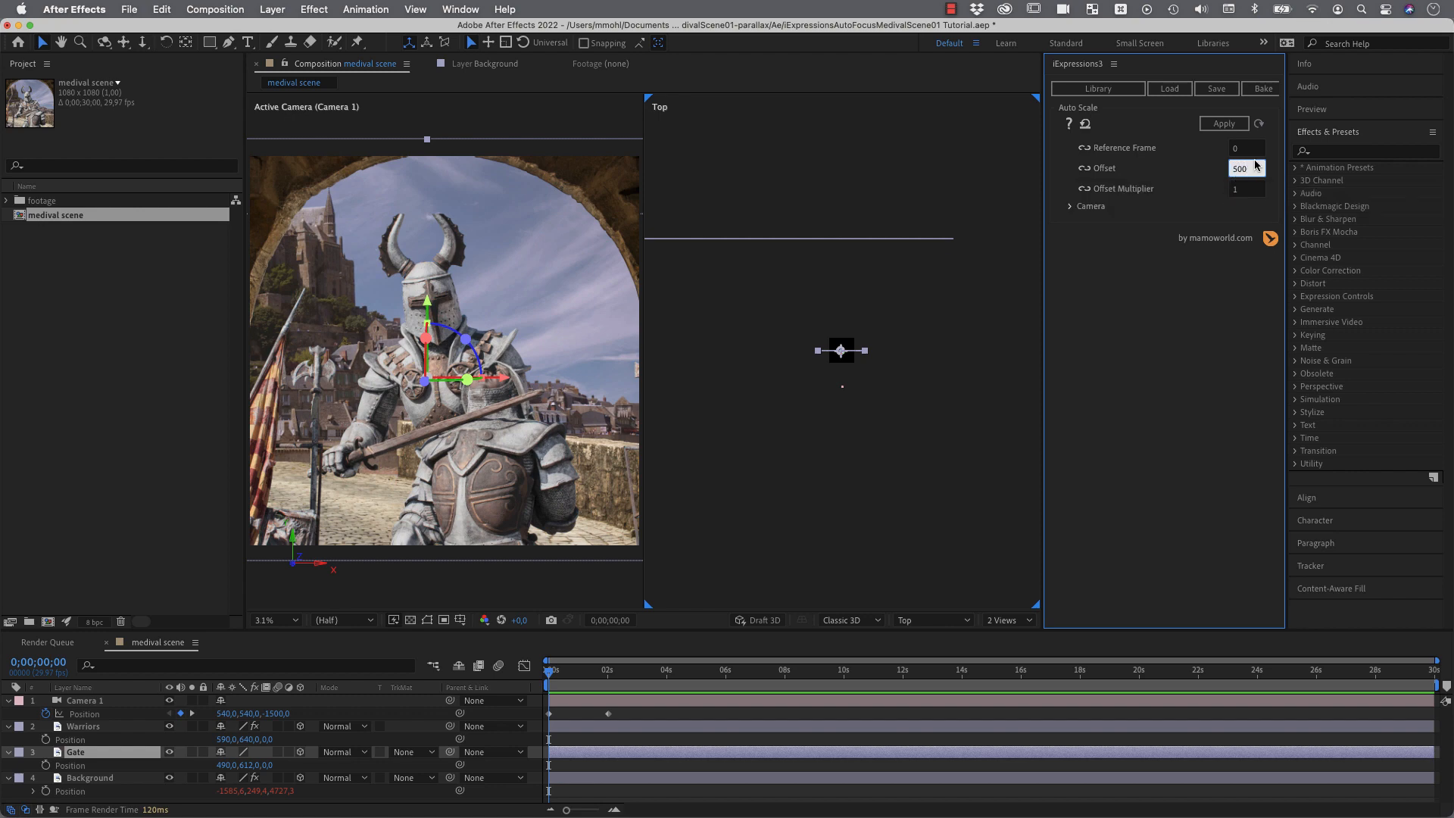
click(1222, 124)
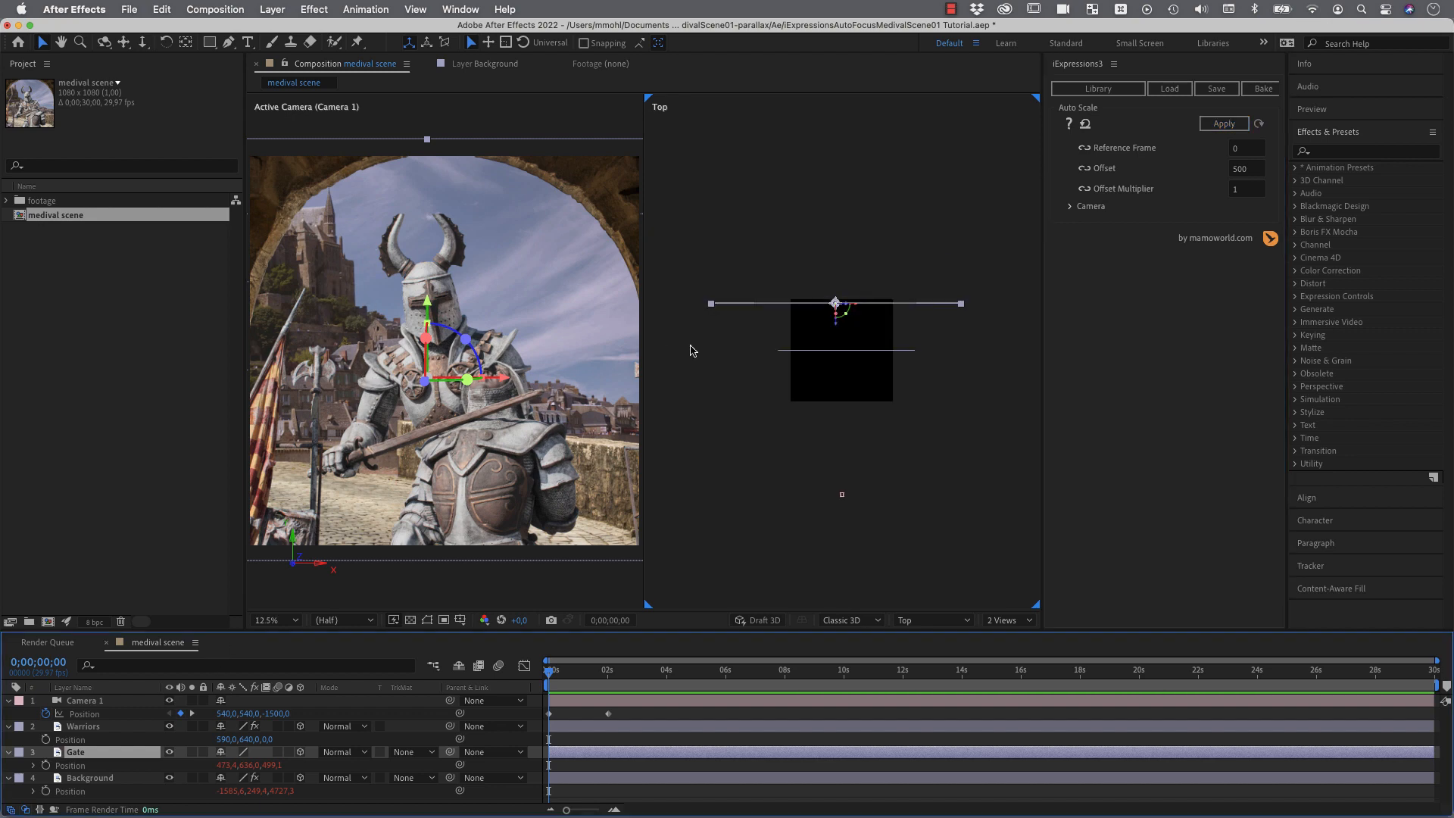
click(446, 336)
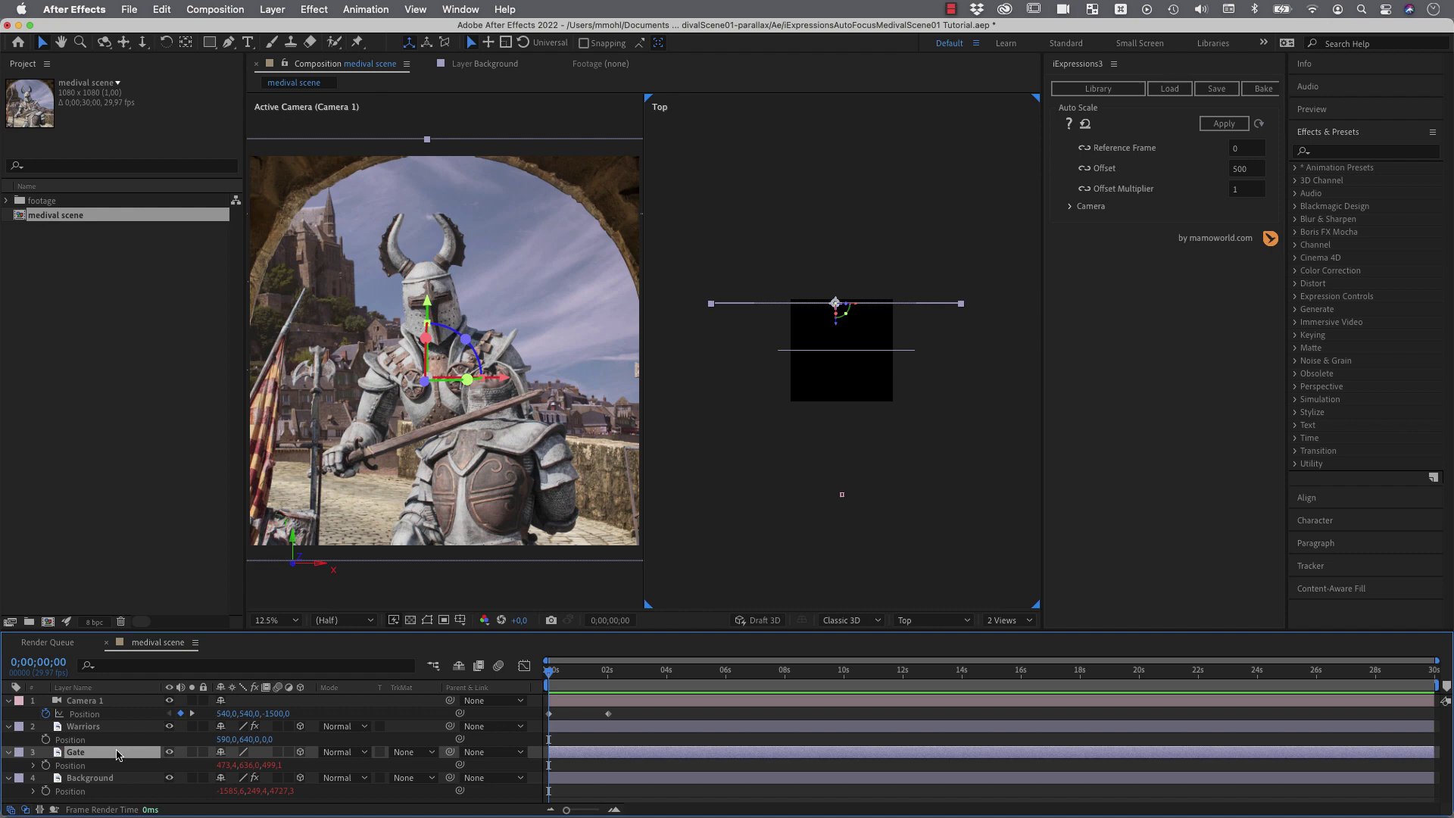
mouse_move(163, 674)
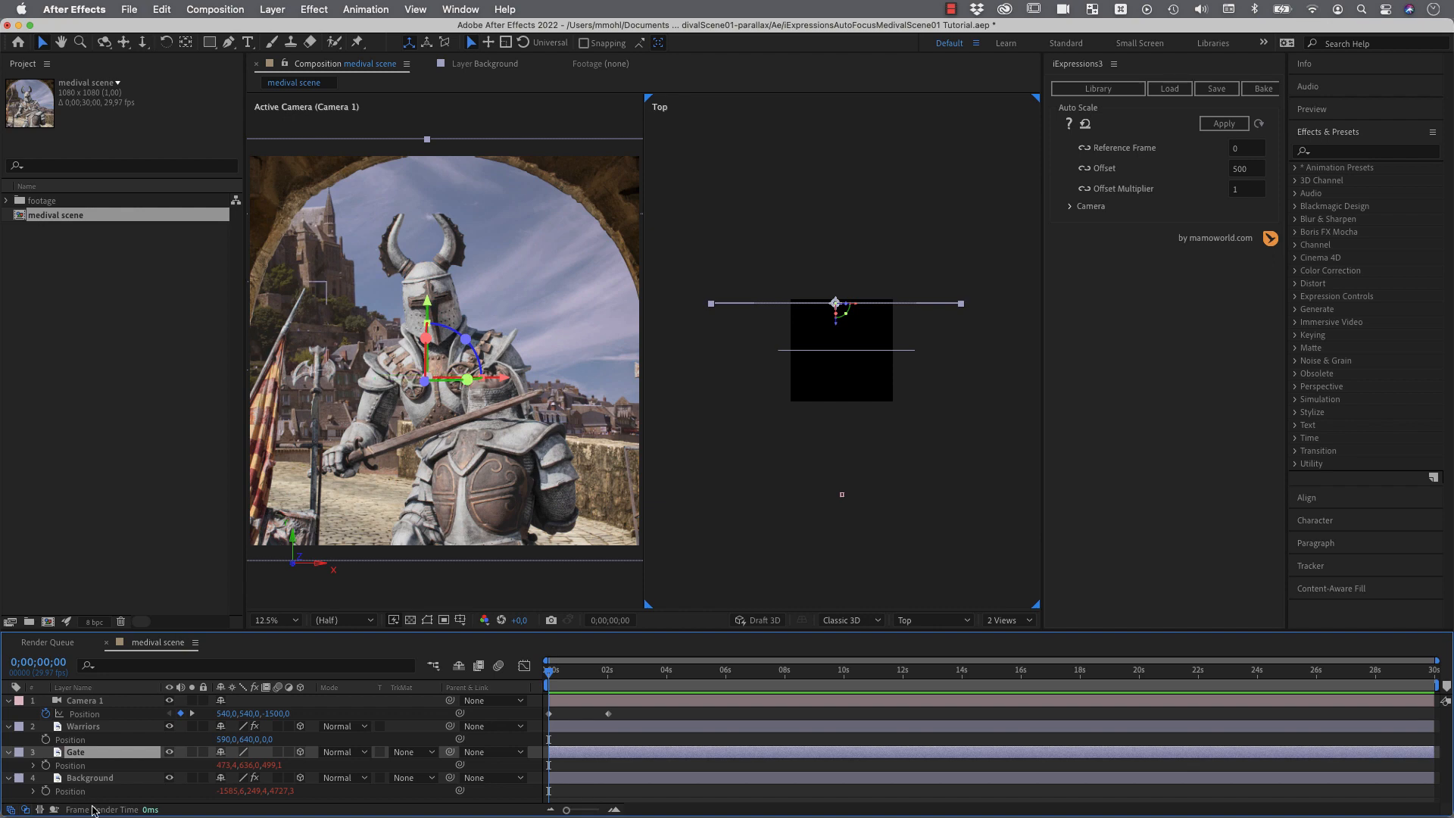
Step: Bake Gate and Background Position and Scale expressions into keyframes
click(90, 777)
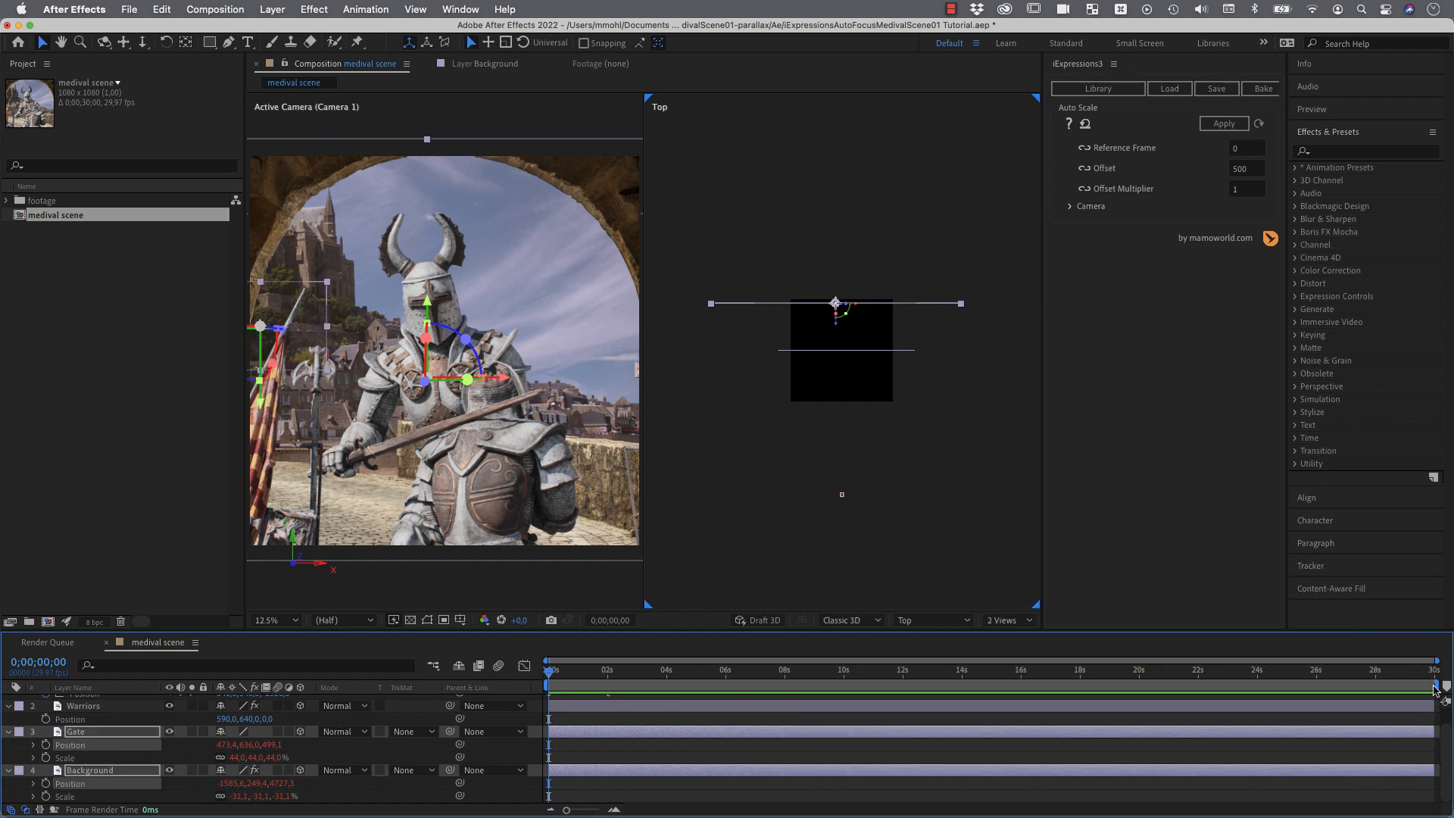
click(557, 669)
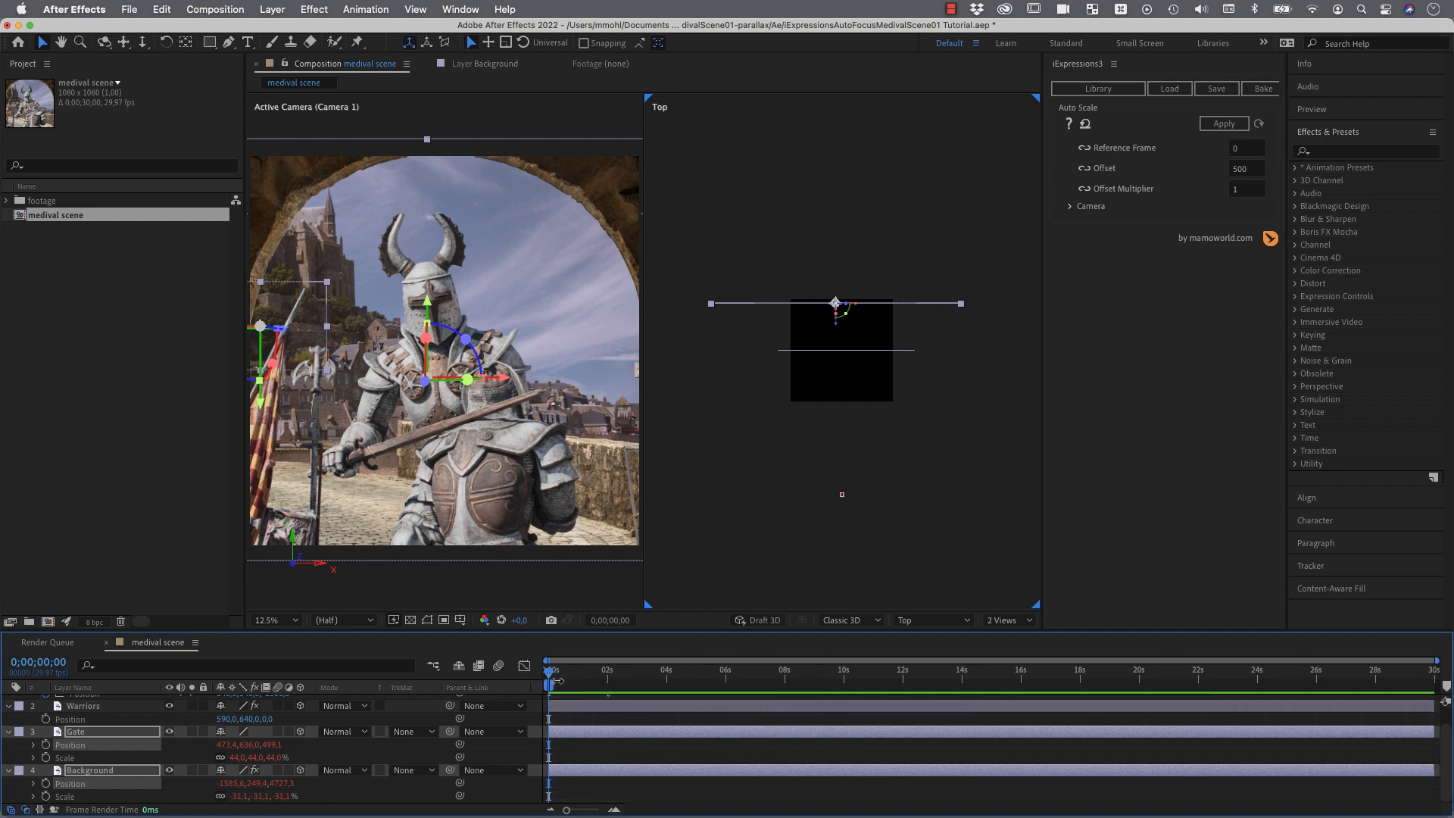
mouse_move(554, 697)
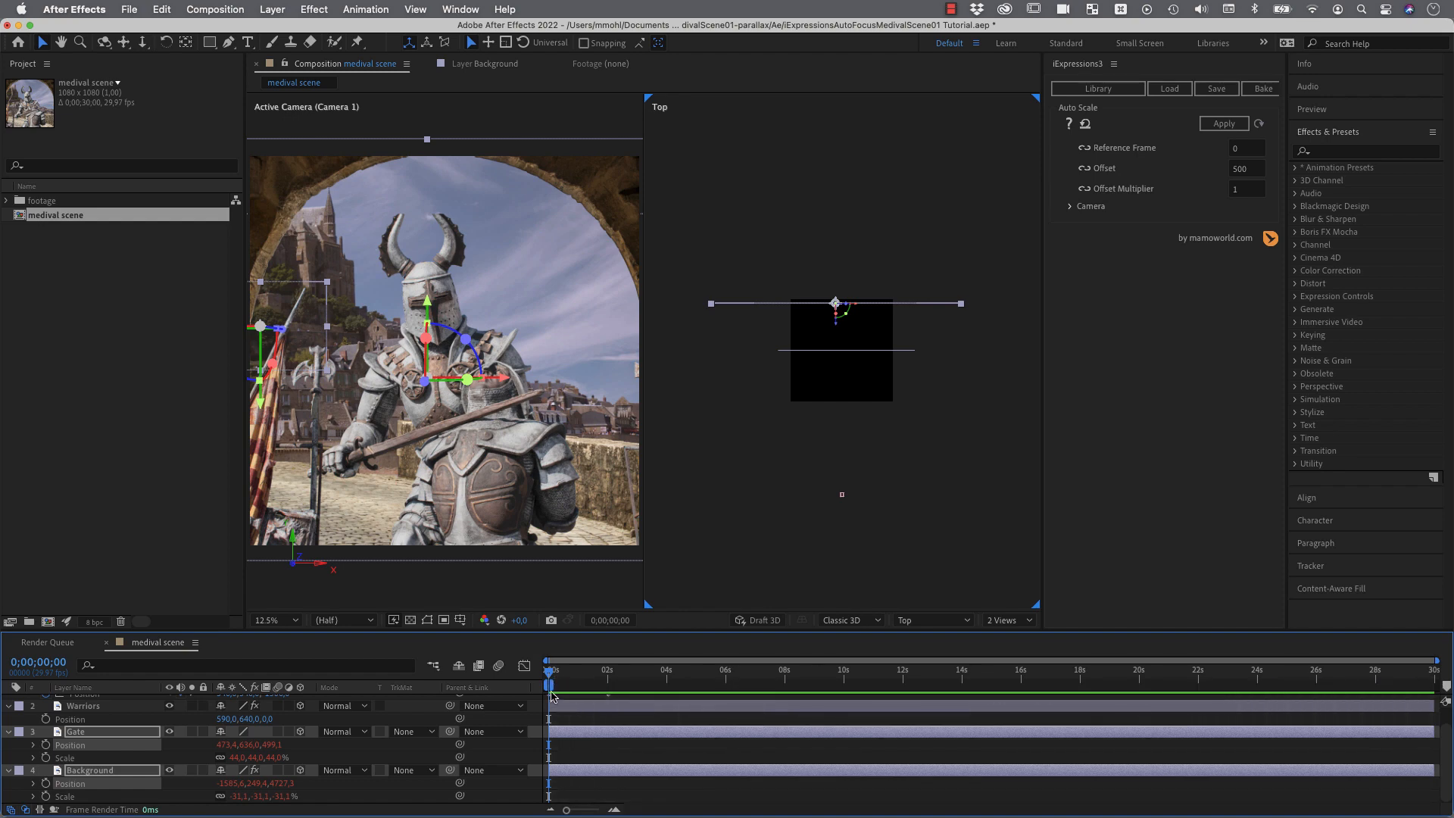
mouse_move(680, 719)
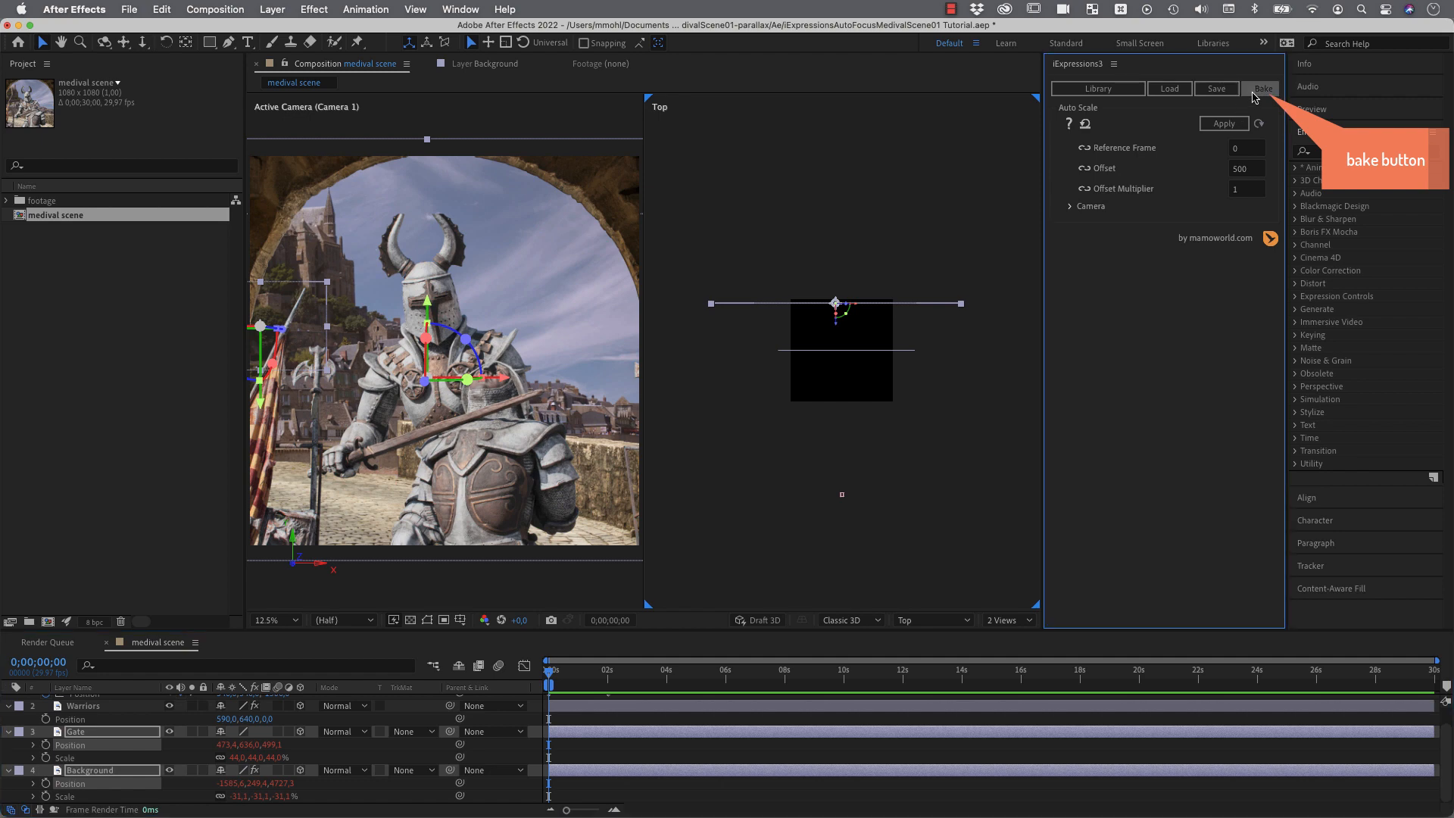
click(1261, 88)
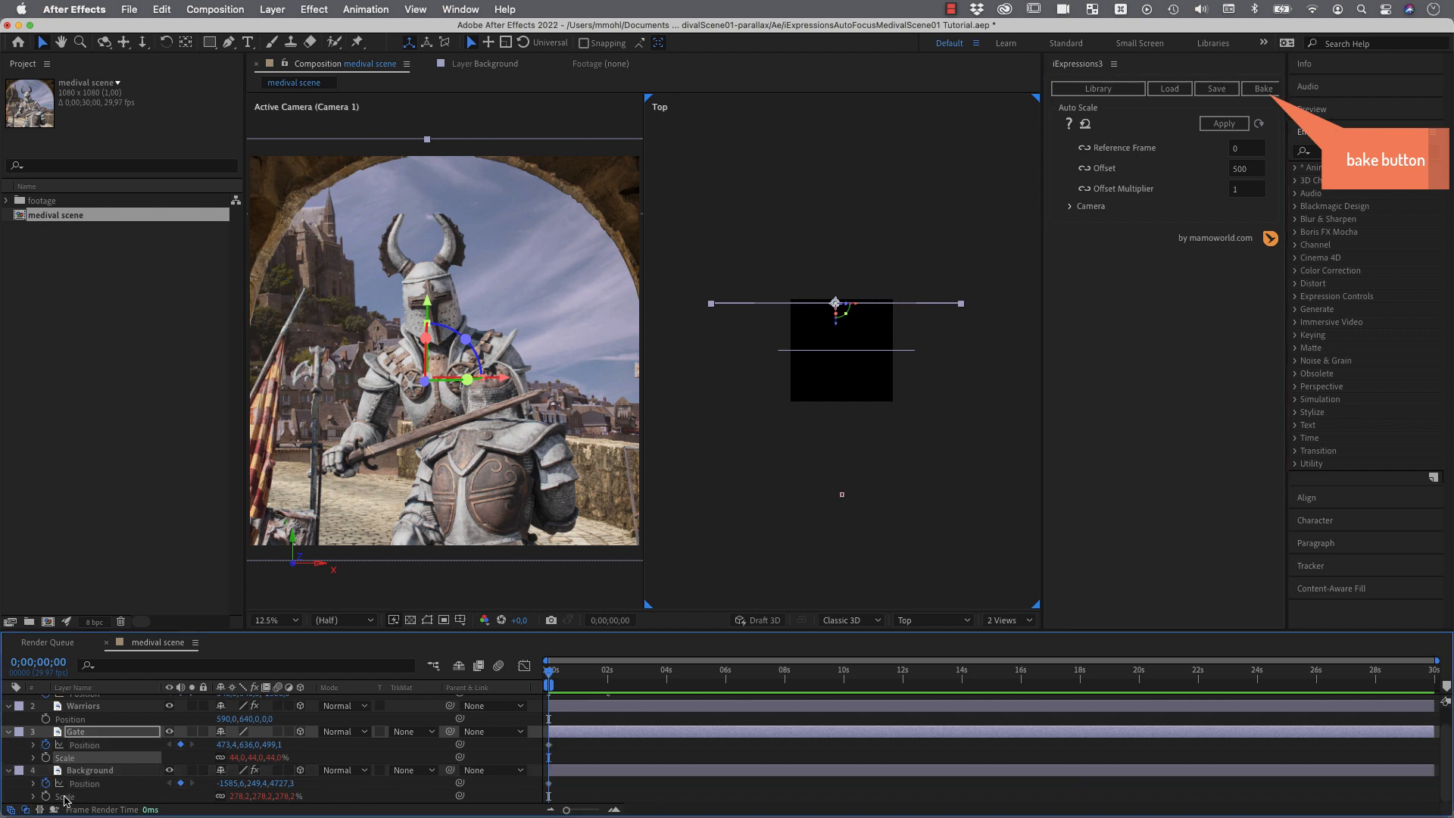
click(1261, 88)
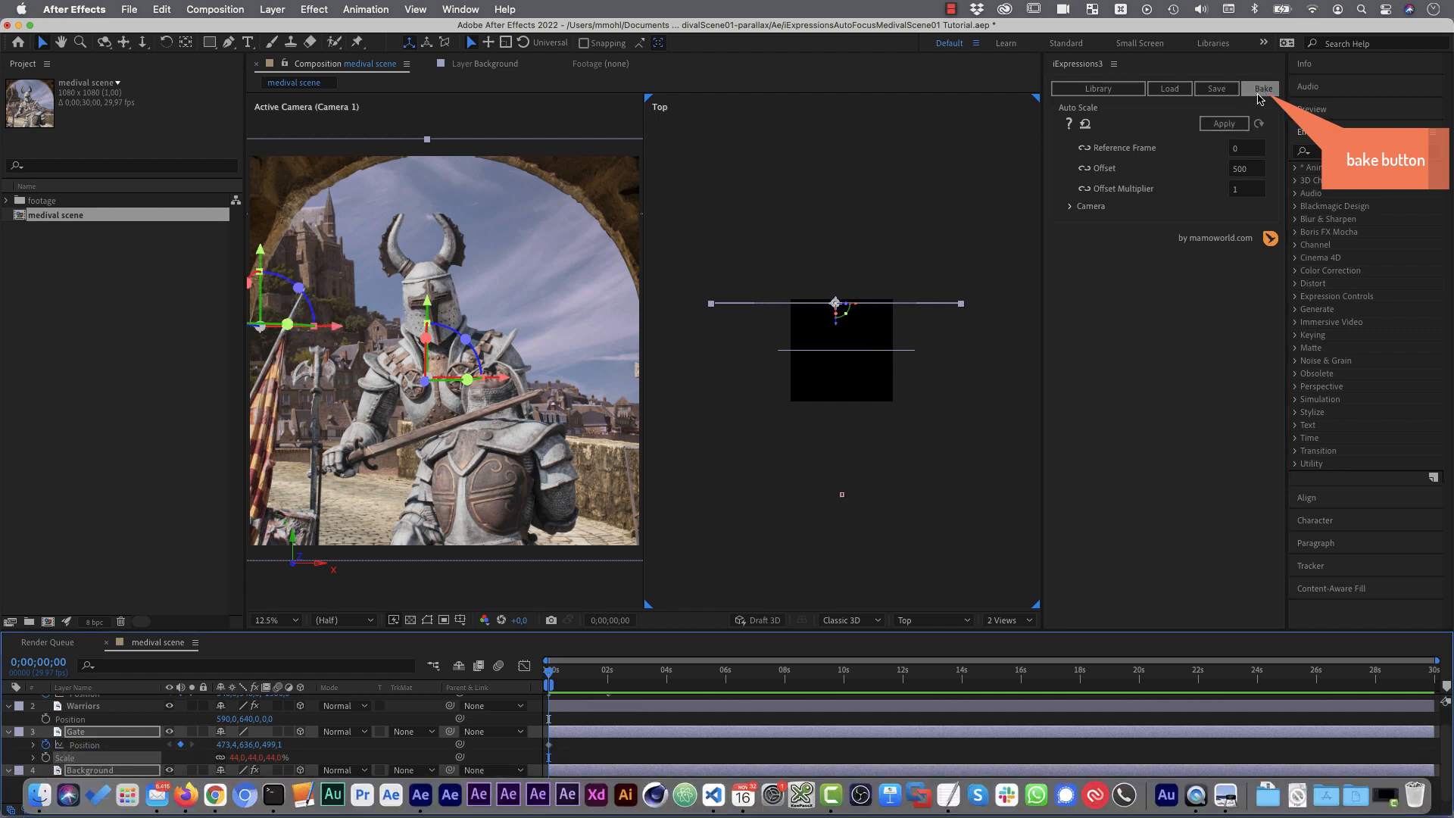
click(1261, 88)
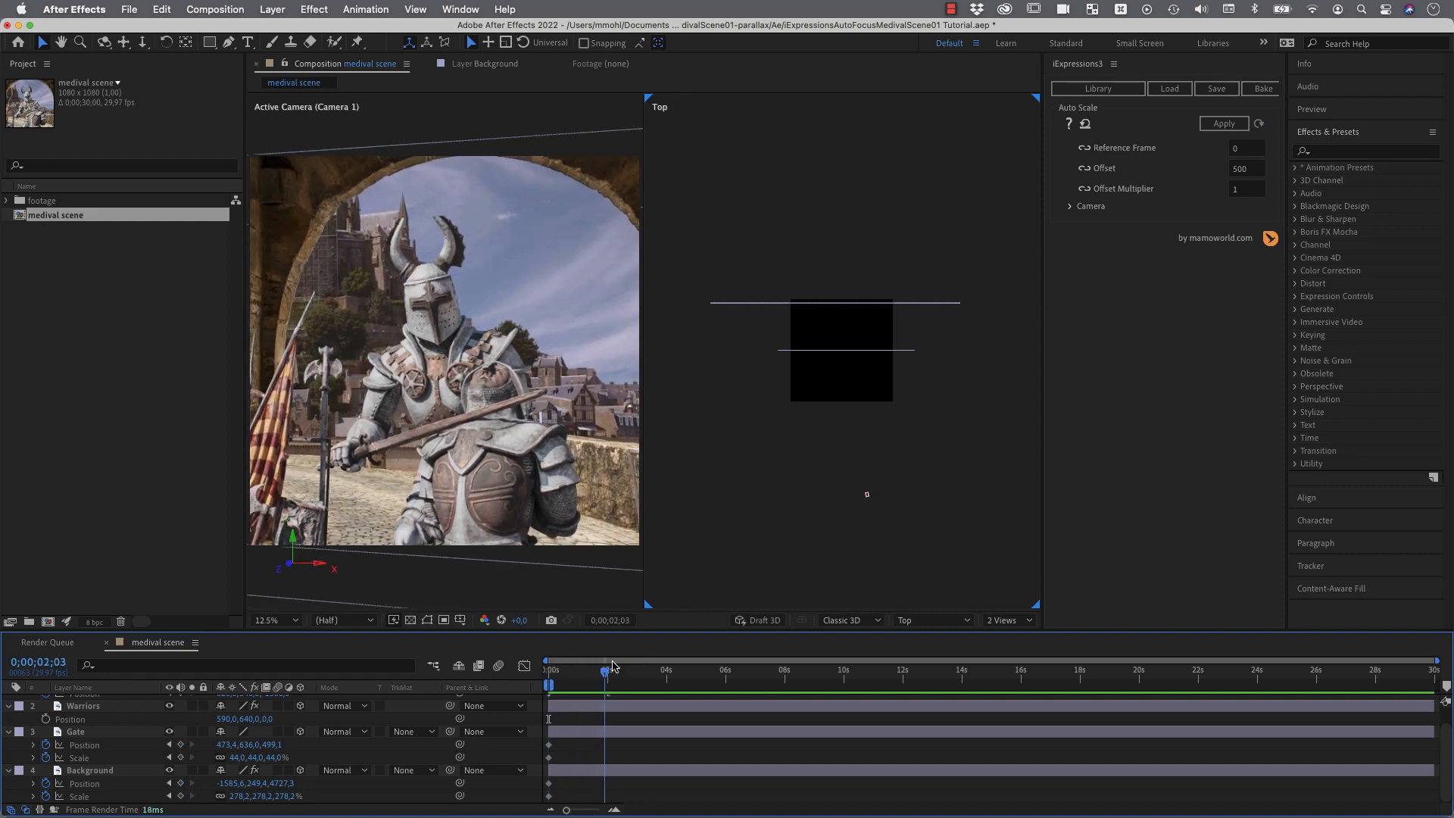
Step: Select Camera 1 at about 2 seconds to show its path in the Top view
click(604, 669)
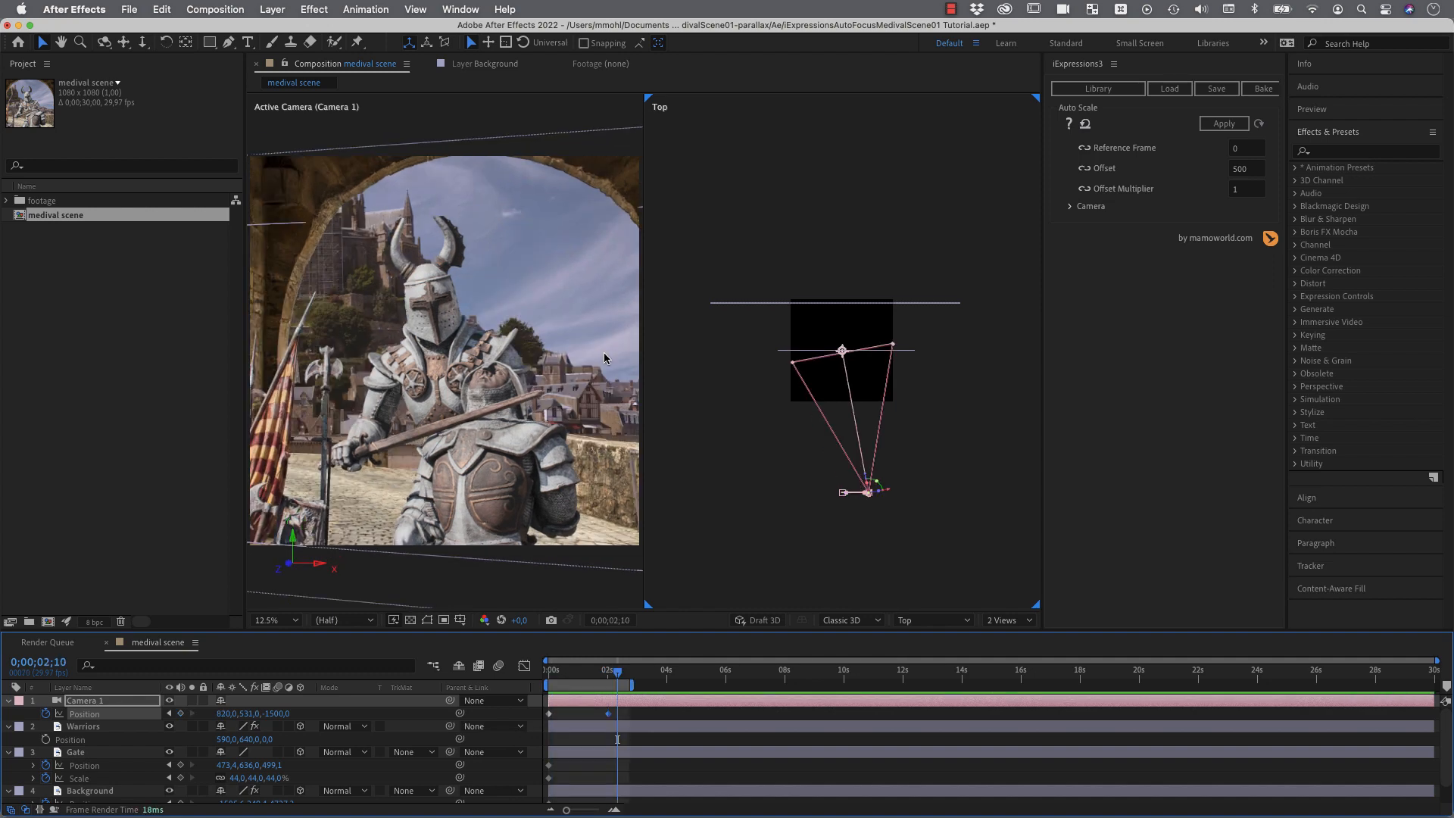
mouse_move(570, 372)
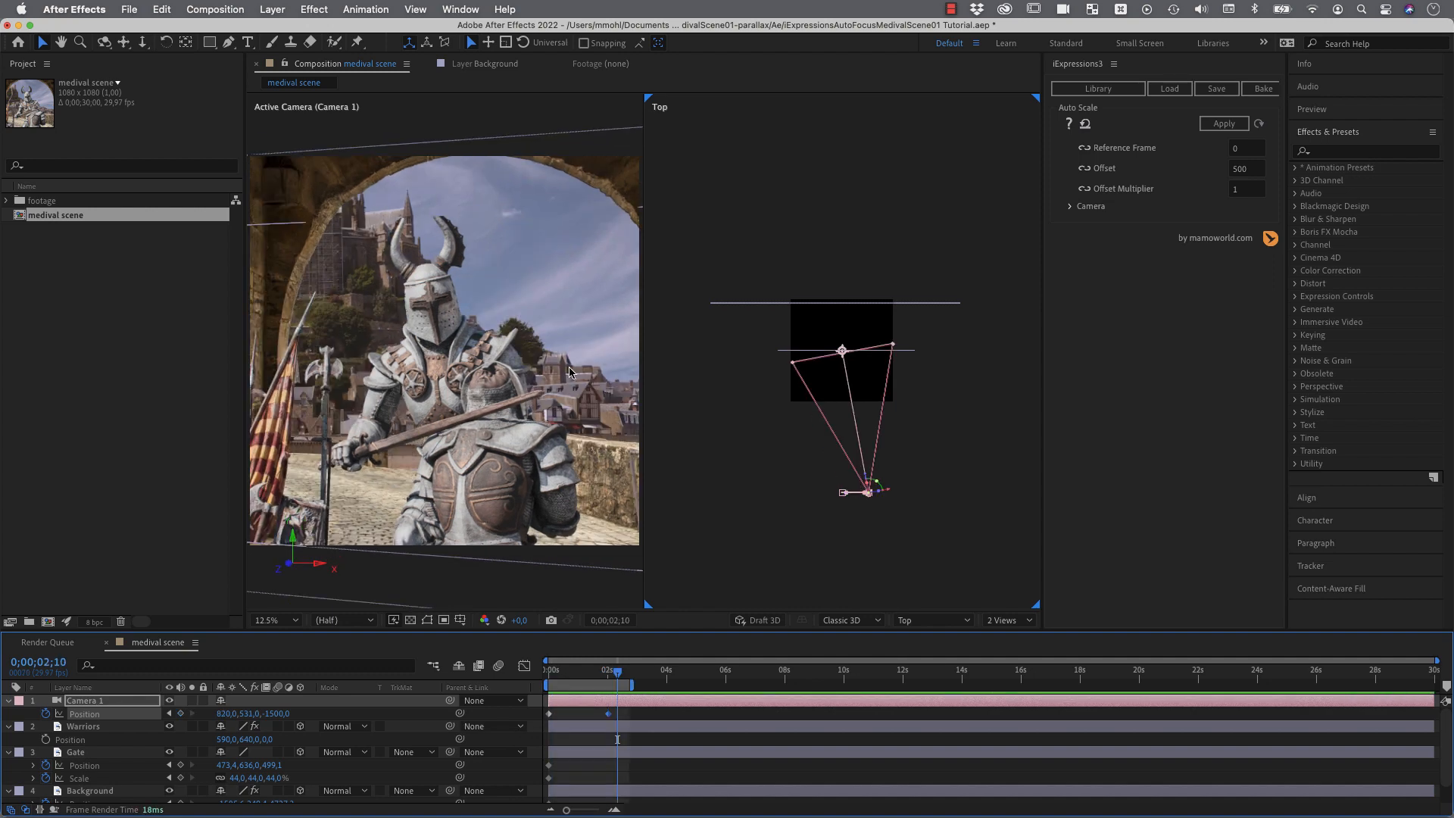